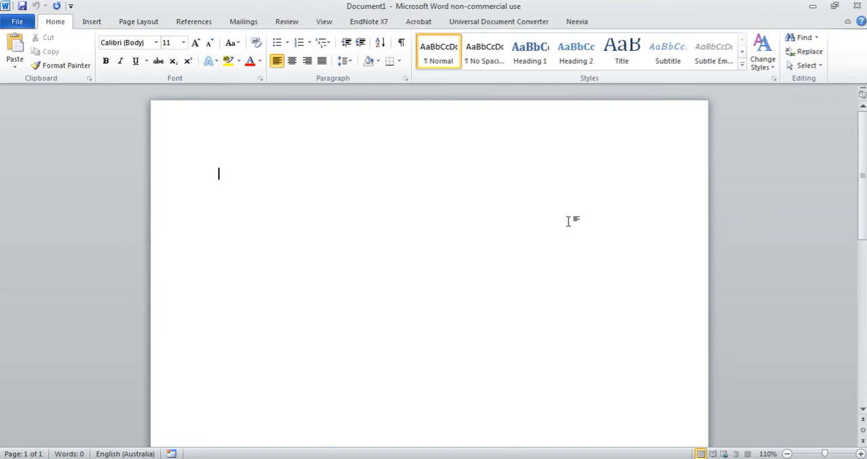
mouse_move(571, 215)
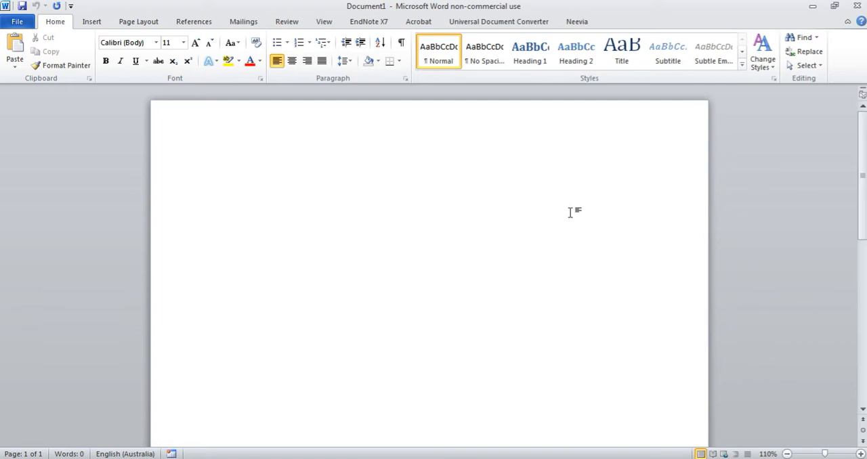
Type MONDAY and TUESDAY on separate lines, bold MONDAY, and add an unbolded line below it.
left_click(218, 173)
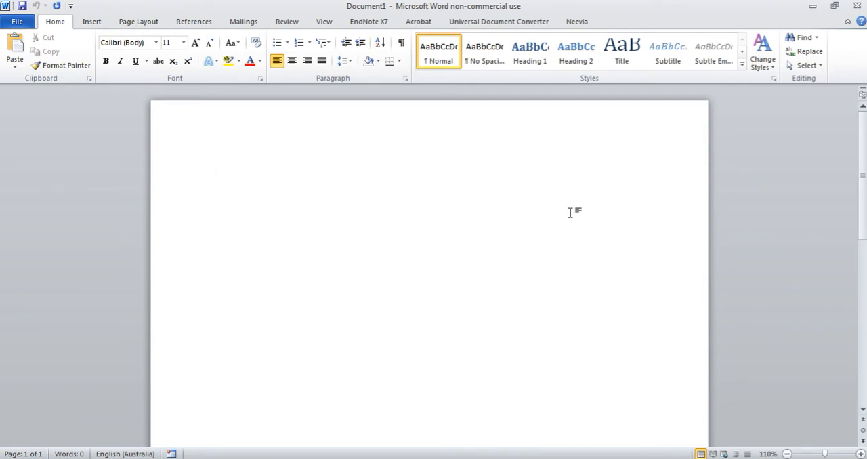
left_click(218, 174)
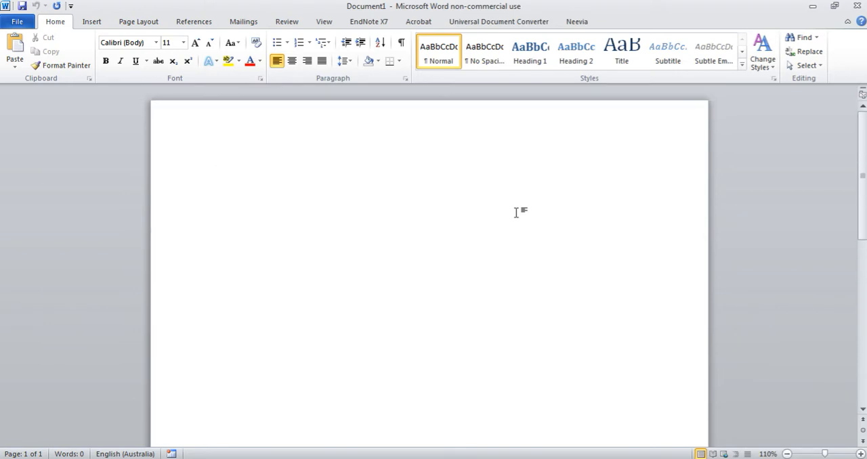
left_click(787, 454)
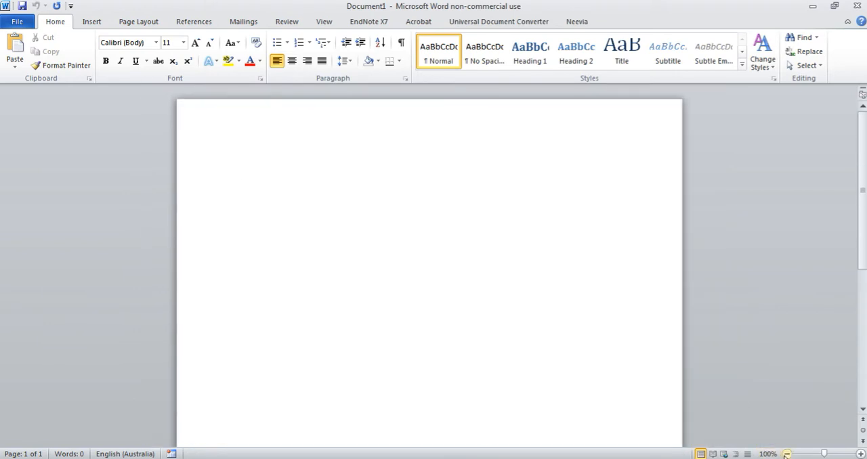
left_click(787, 454)
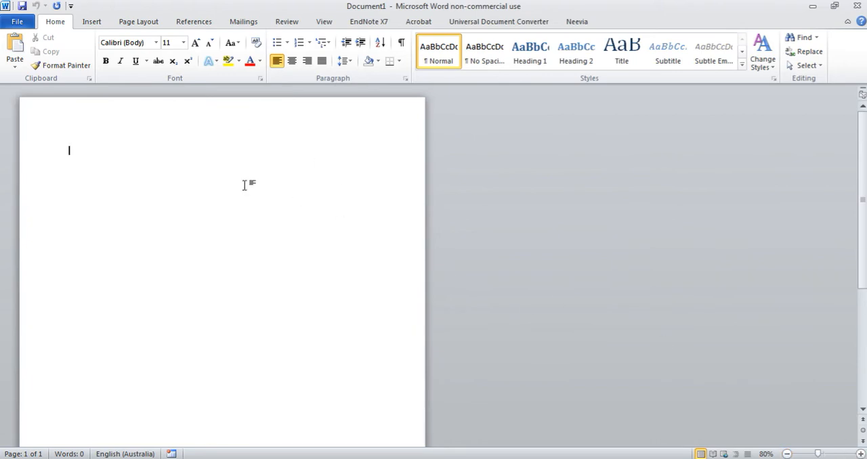
type("MONDAY")
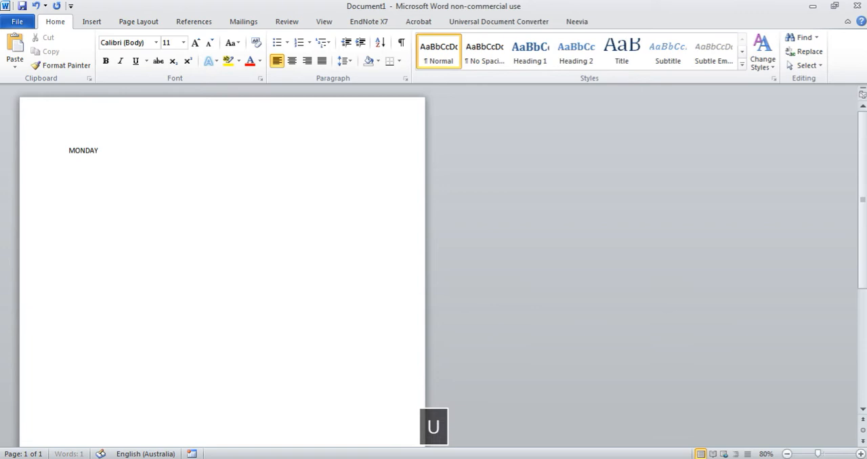
type("TUESDAY")
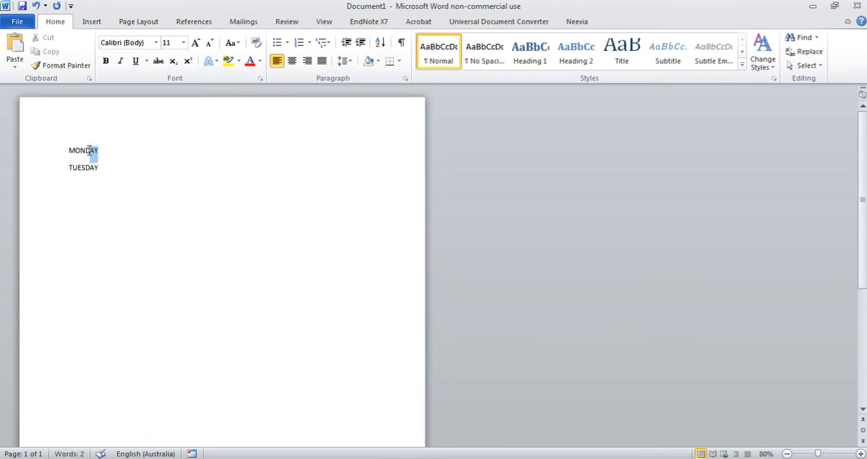
left_click(105, 61)
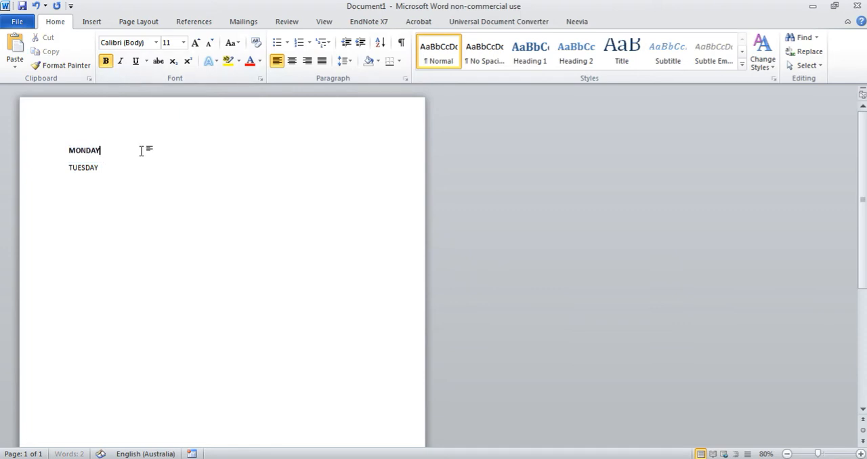
key("enter")
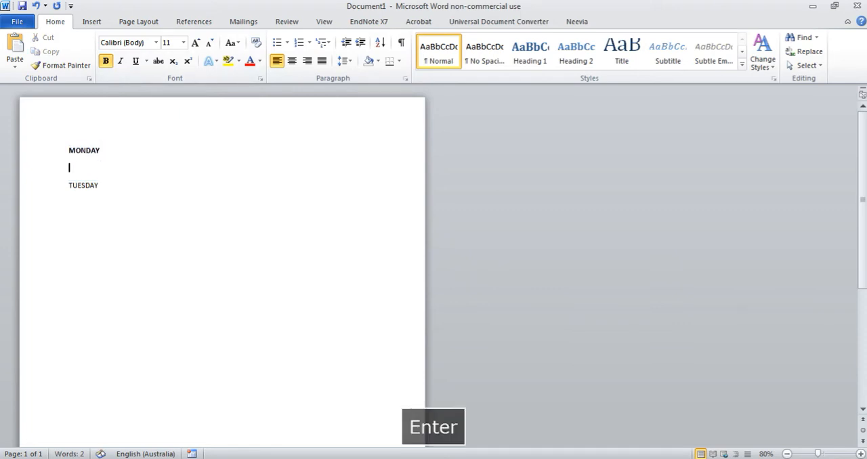
left_click(106, 61)
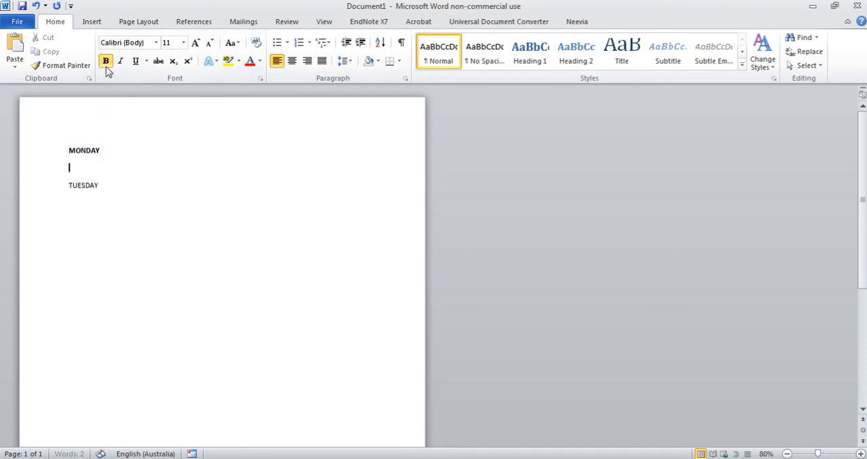
Add a bullet under MONDAY reading 'Pay the phone bill'.
left_click(277, 42)
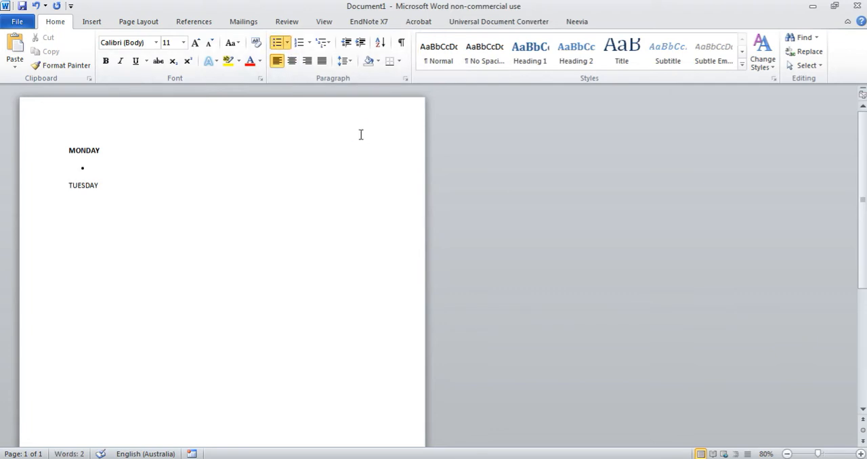
left_click(94, 168)
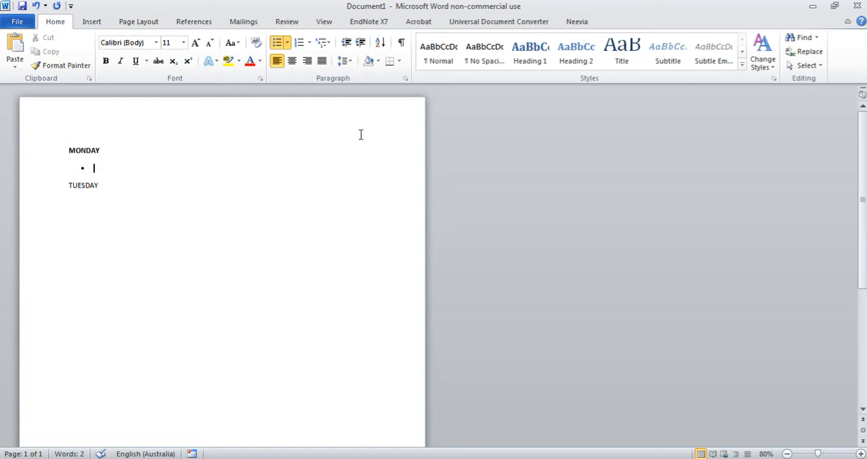
type("Pay the phone bill")
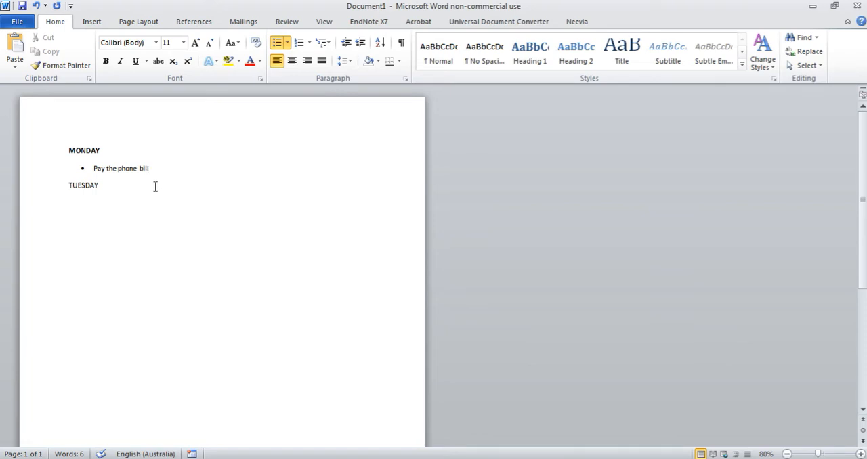
Bold TUESDAY and add an unbolded 'Go to the doctor's' bullet below it.
key("ctrl+b")
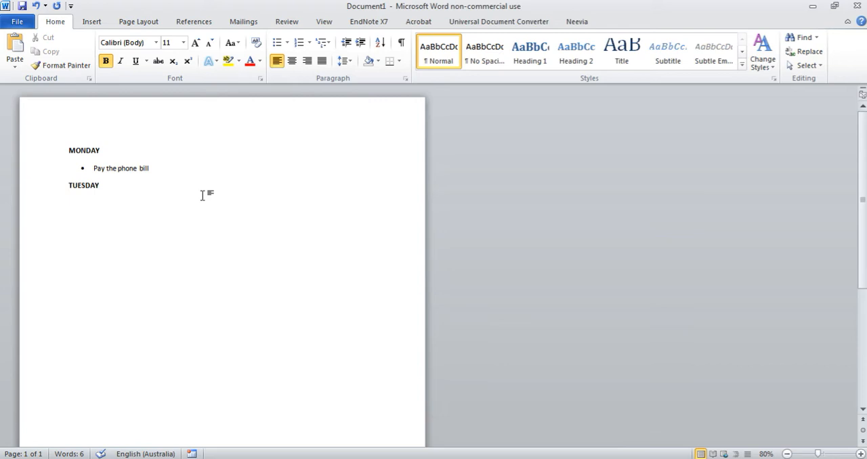
left_click(277, 42)
type("Go to the")
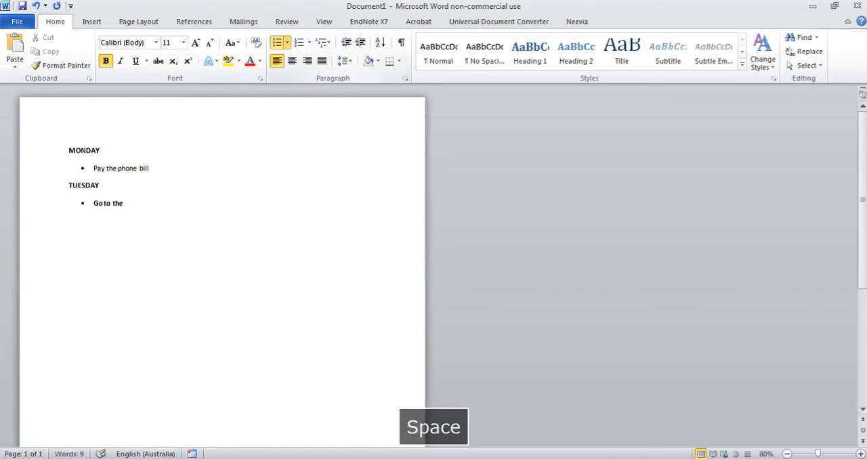
type("doctor's")
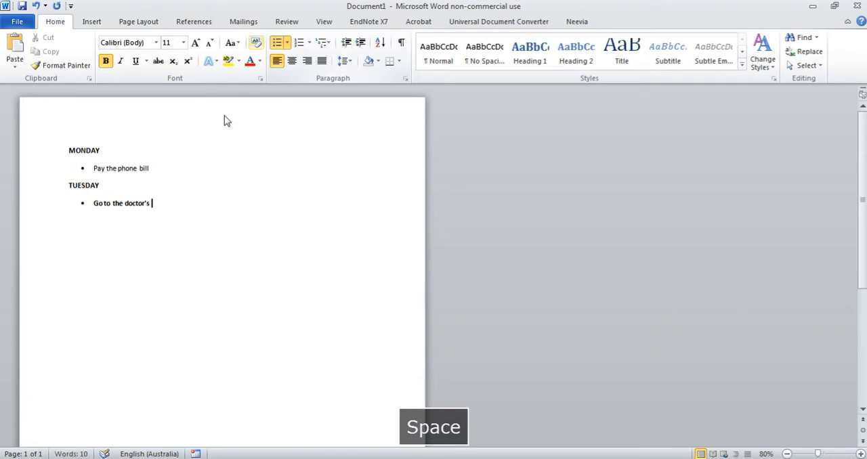
double_click(121, 203)
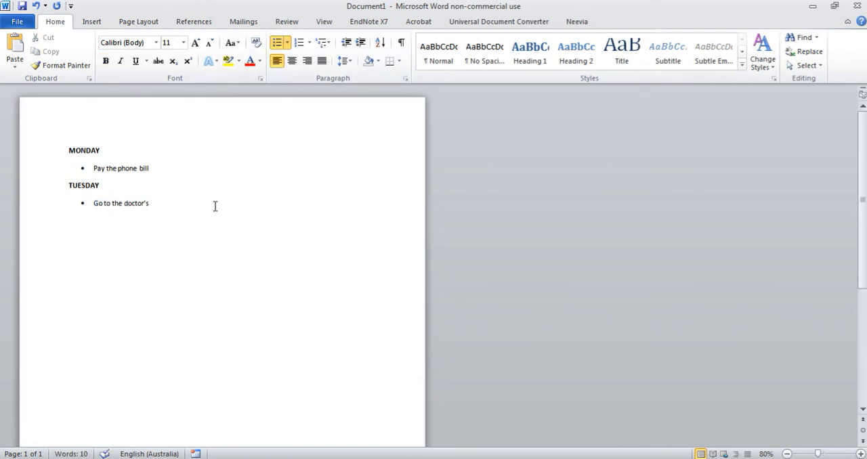
left_click(151, 203)
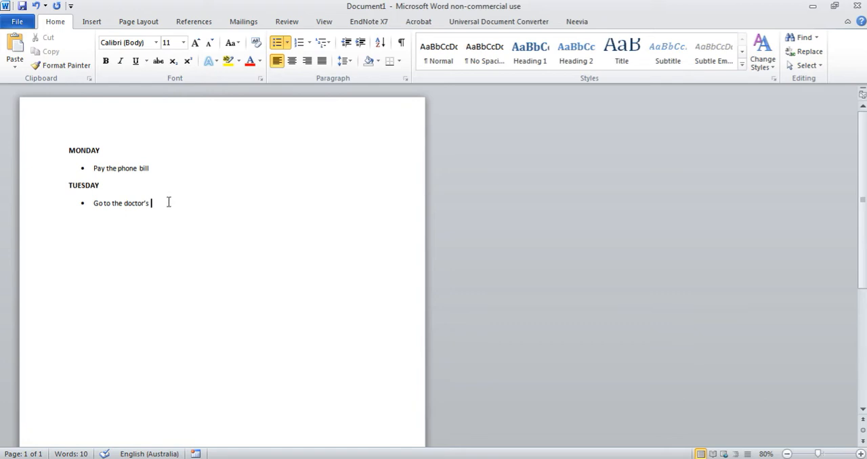
Drag 'Go to the doctor's' up to the line below 'Pay the phone bill'.
left_click_drag(93, 204, 152, 203)
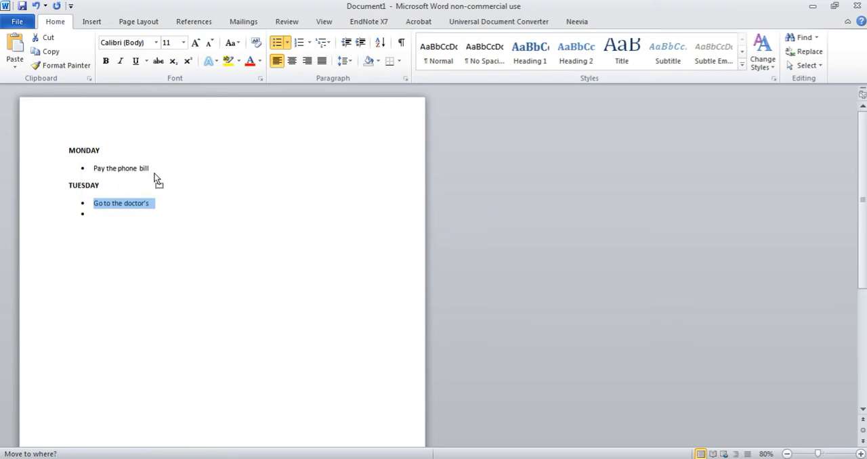
left_click_drag(120, 204, 153, 168)
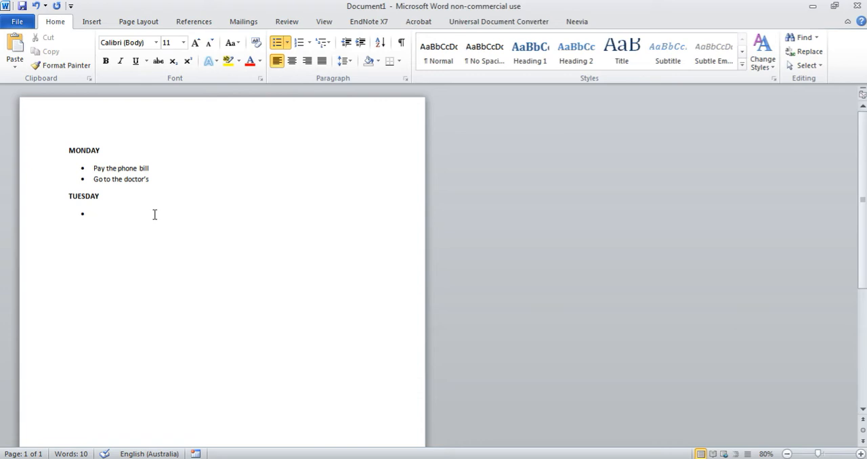
mouse_move(68, 206)
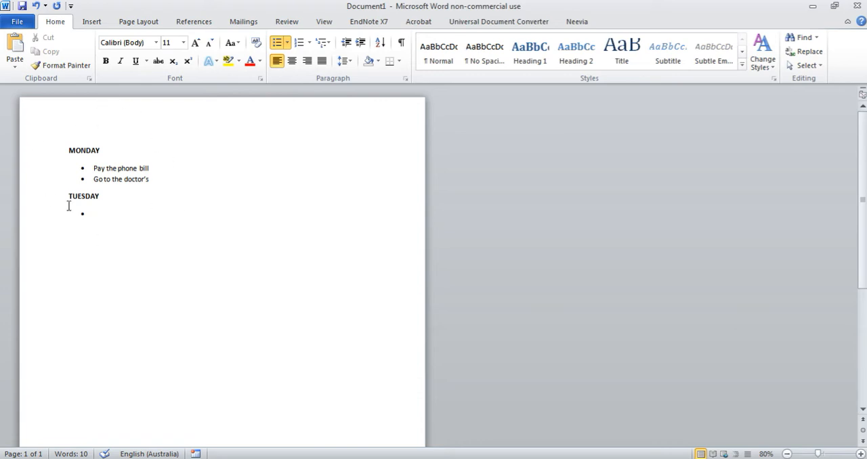
mouse_move(217, 205)
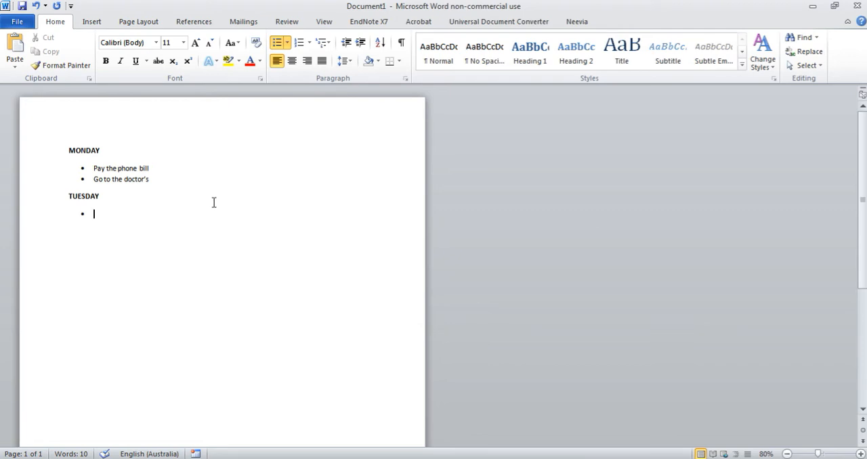
mouse_move(210, 200)
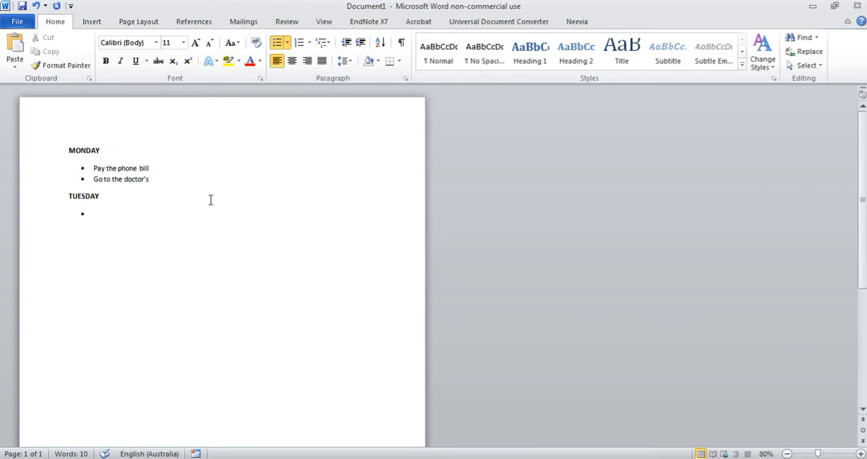
mouse_move(132, 237)
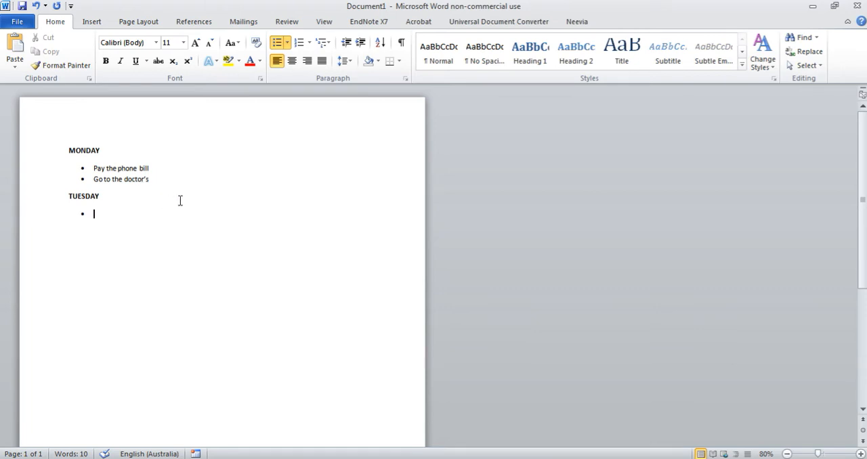
mouse_move(106, 150)
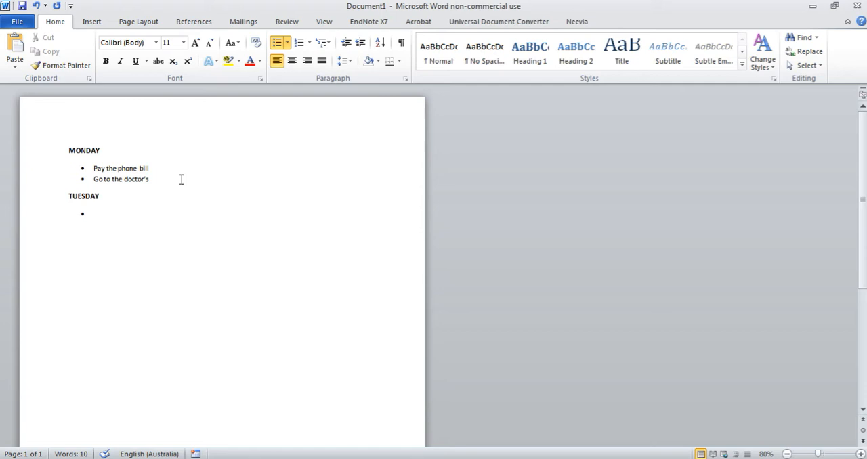
Number both Monday tasks using the 1. 2. 3. format from the Numbering library.
left_click_drag(94, 168, 149, 178)
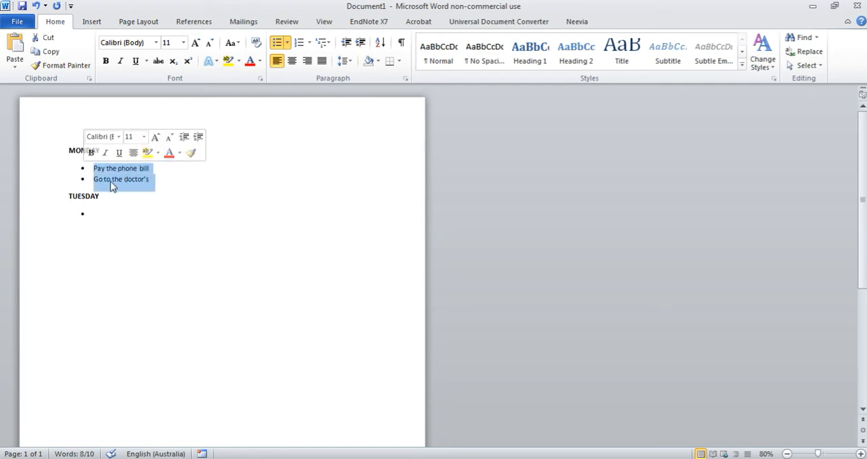
left_click(305, 42)
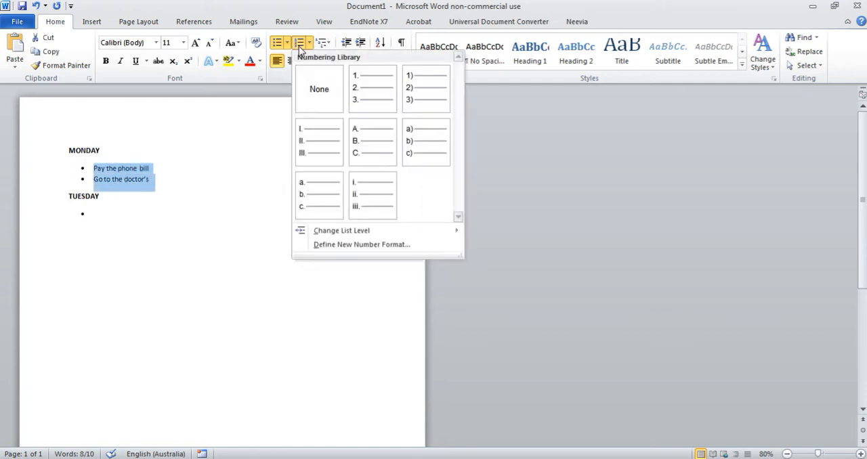
mouse_move(361, 87)
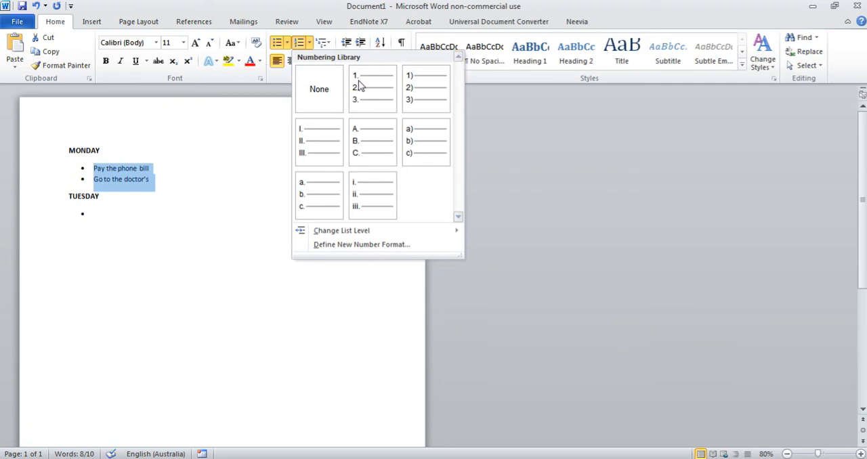
left_click(372, 87)
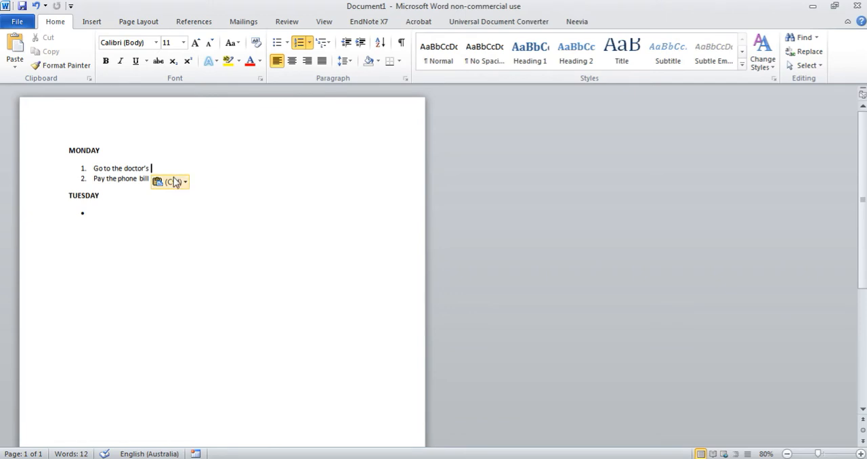
Add Walk the dog, Go to the gym, Cook dinner and Work meeting 9am to the list.
type("Walk the dog")
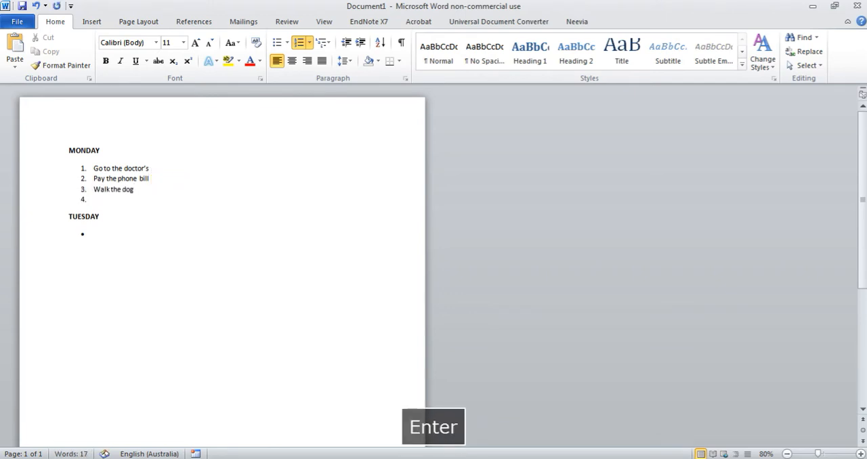
type("Go to the gym")
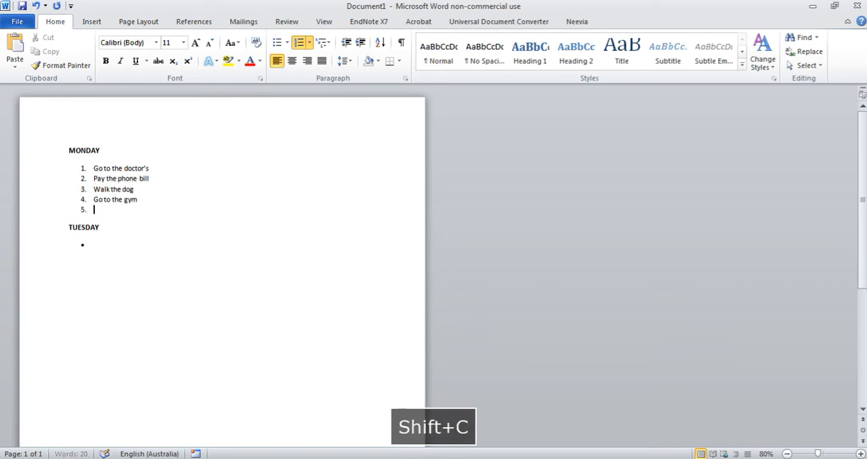
type("Cook dinner")
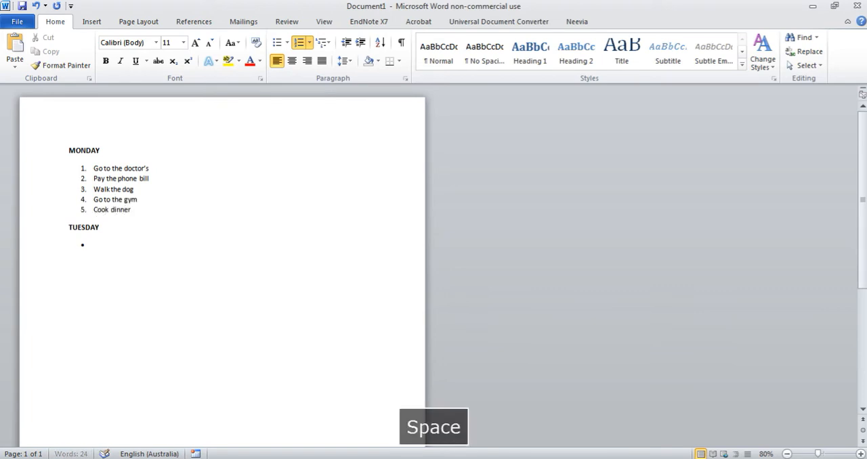
type("Work e")
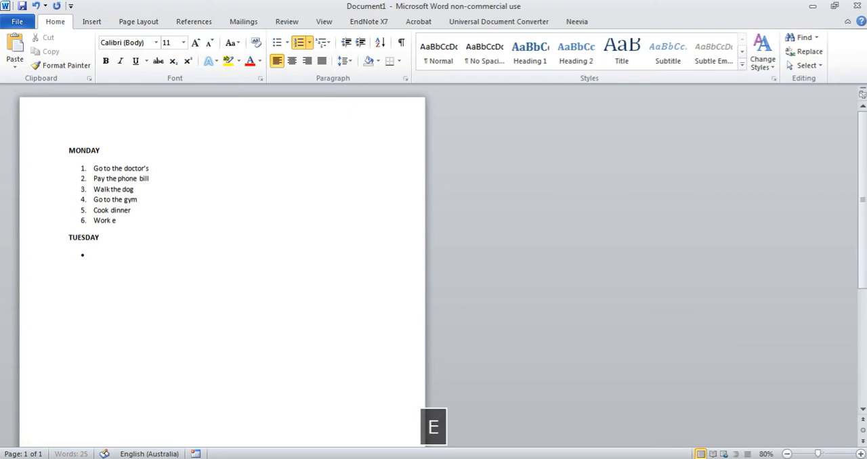
type("meeting")
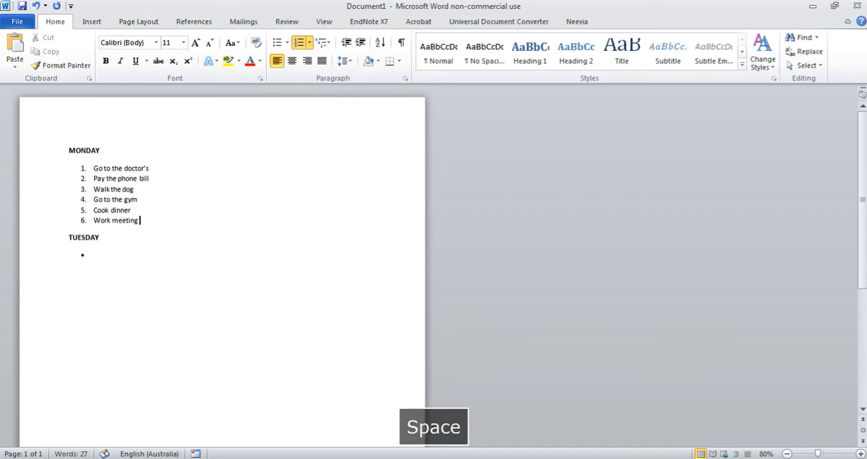
type("9am")
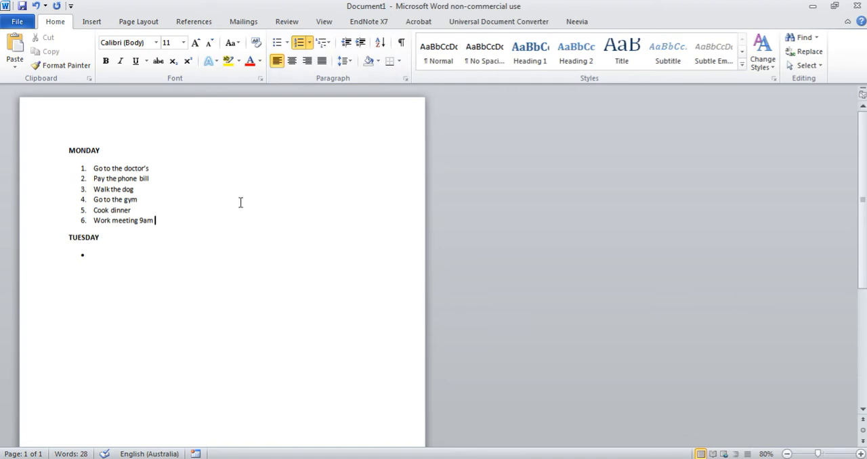
mouse_move(230, 196)
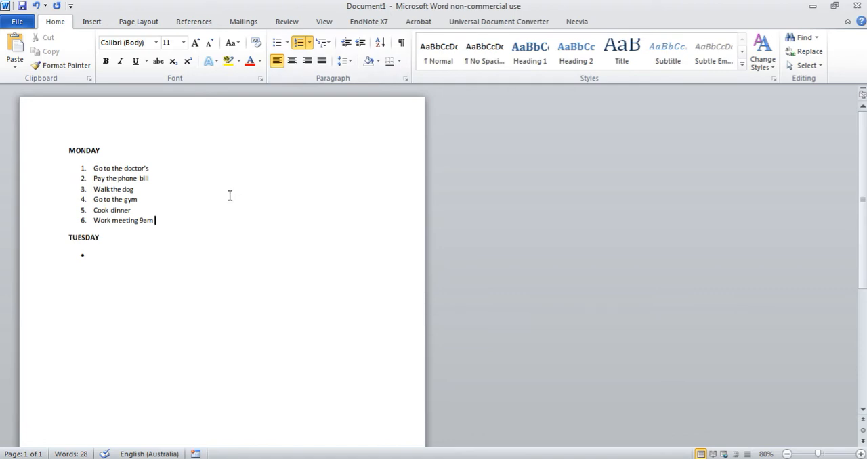
mouse_move(239, 206)
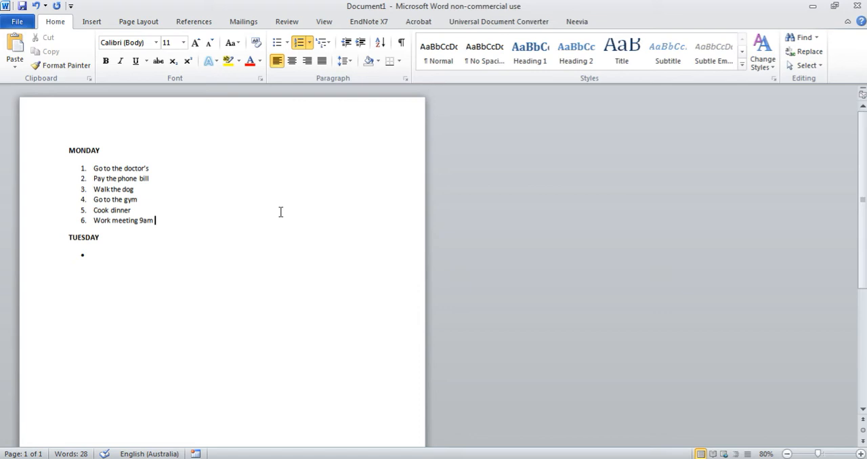
mouse_move(242, 222)
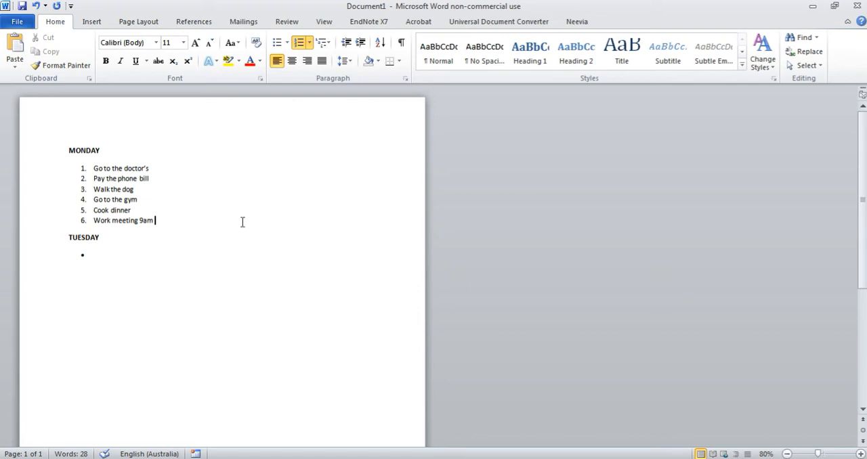
mouse_move(193, 220)
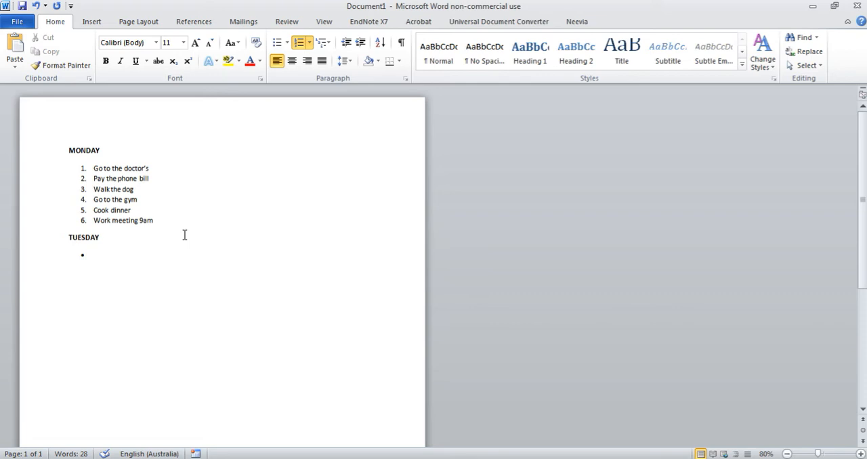
left_click(154, 220)
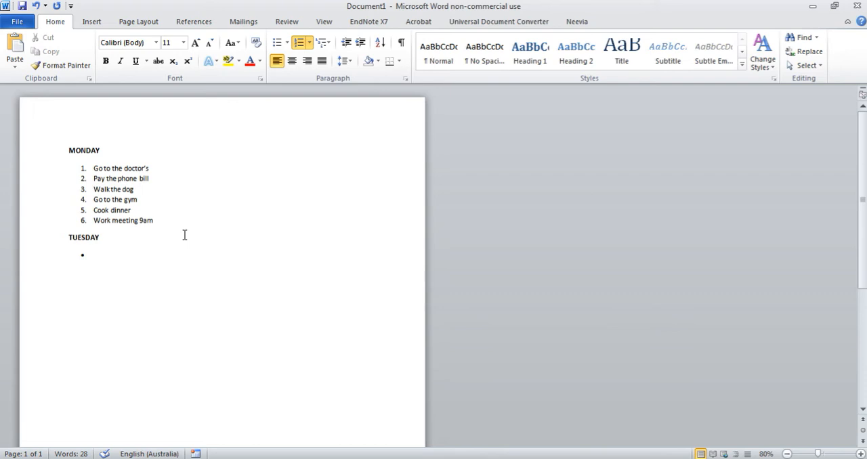
left_click(261, 61)
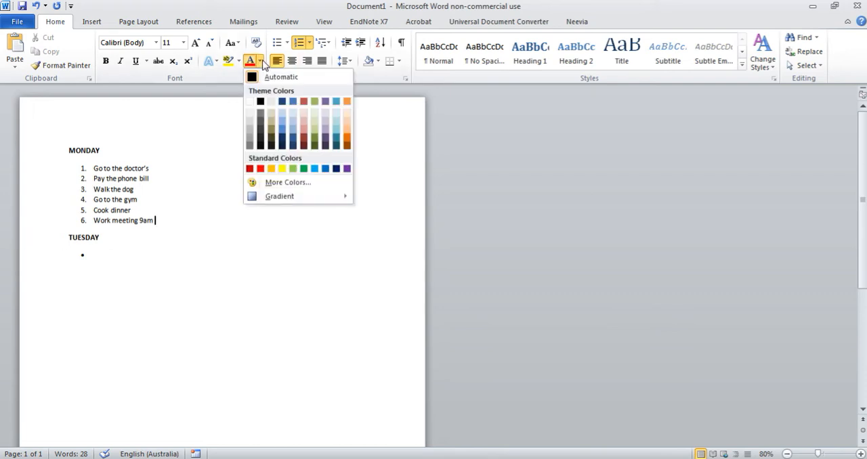
mouse_move(242, 154)
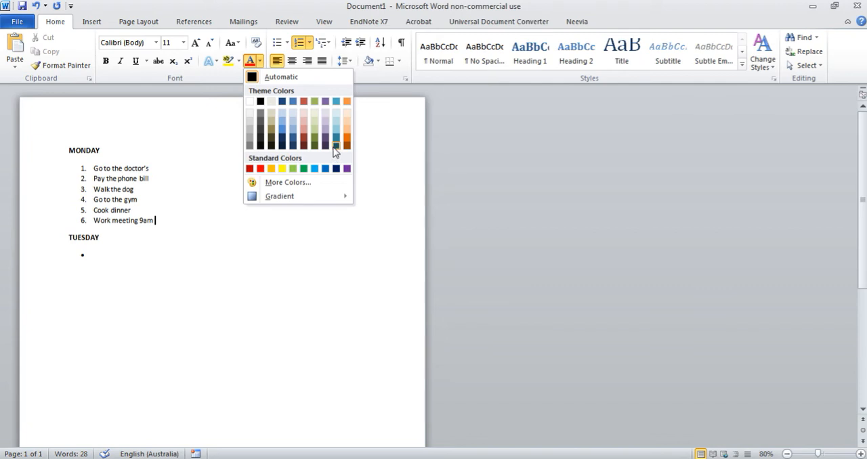
left_click(288, 183)
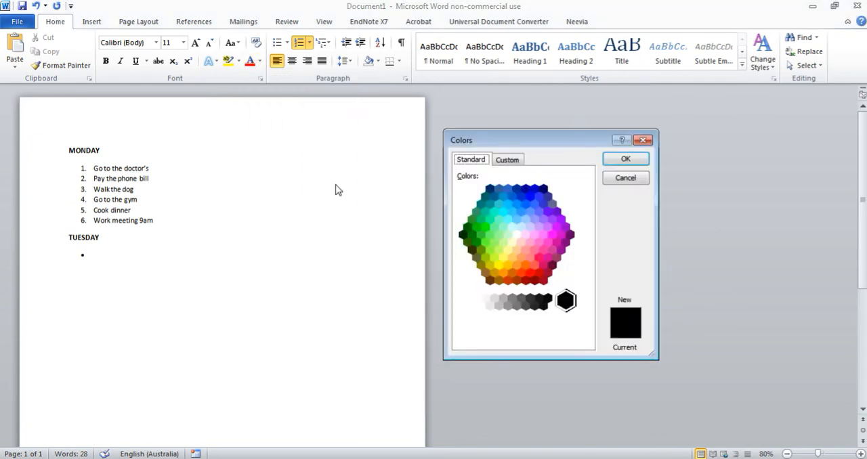
mouse_move(507, 293)
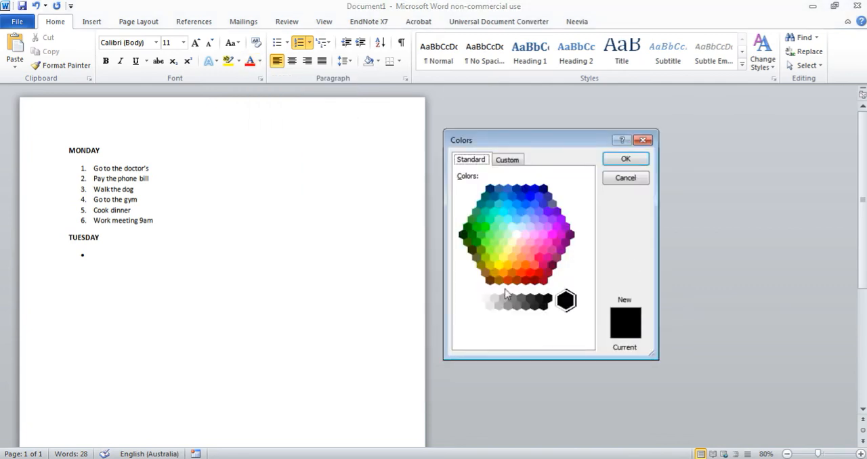
left_click(507, 160)
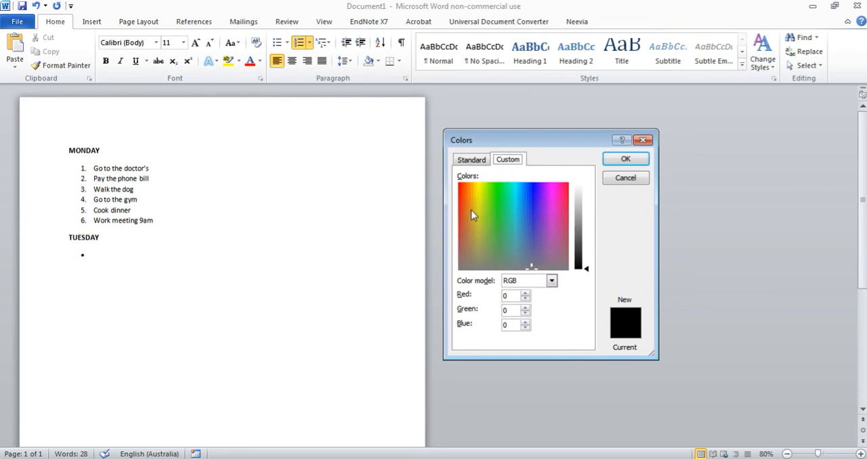
left_click(507, 195)
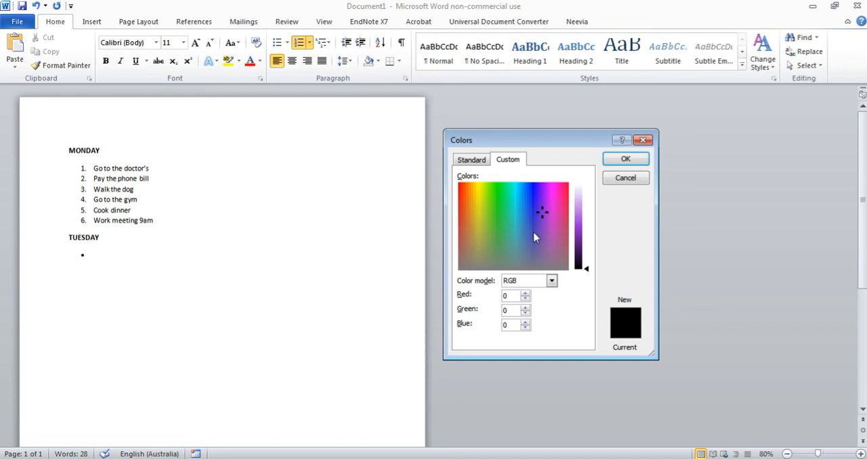
left_click(470, 159)
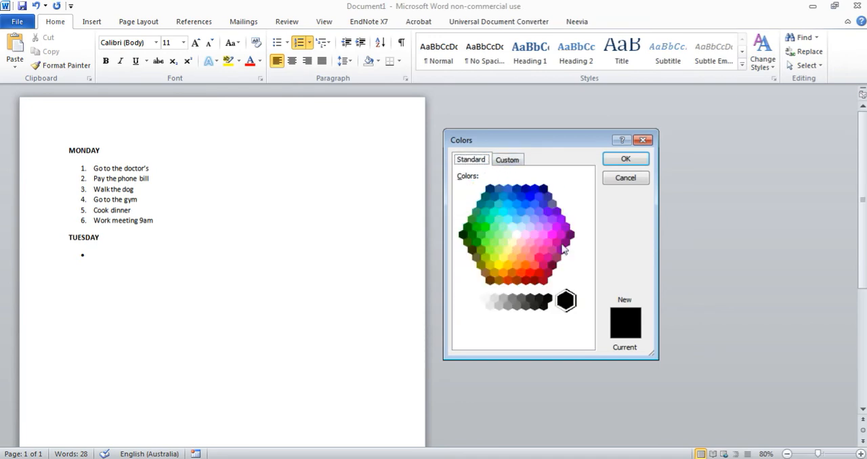
mouse_move(502, 189)
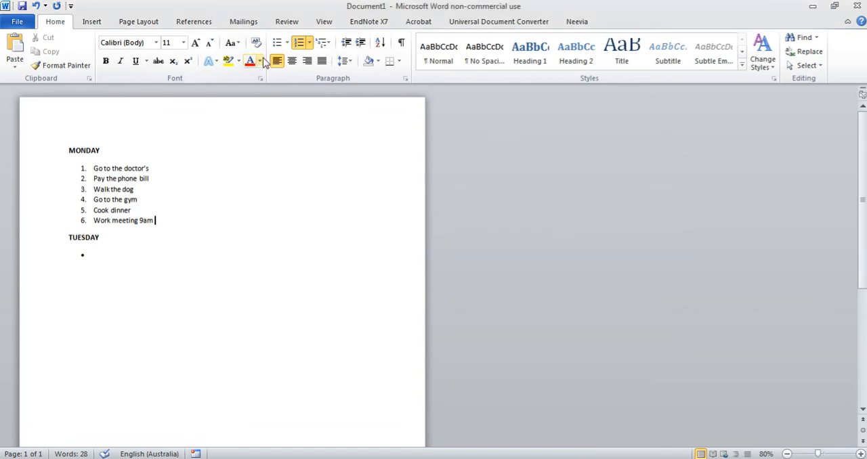
Colour the 'Work meeting 9am' task pink using More Colors.
left_click(261, 61)
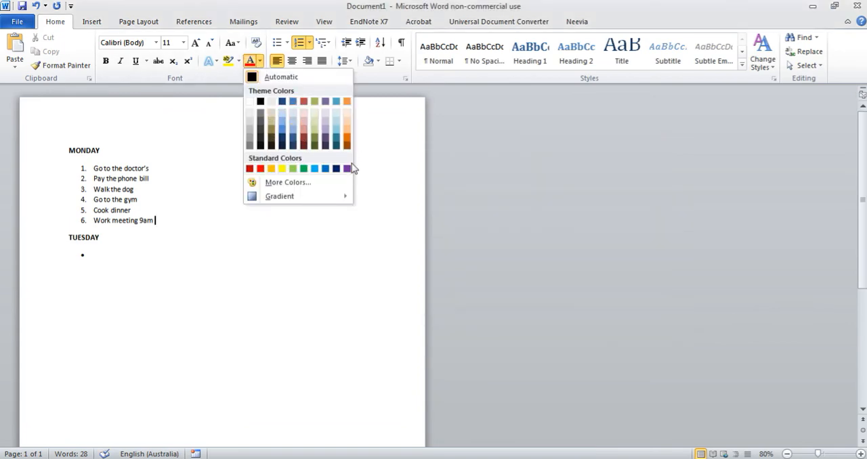
mouse_move(279, 196)
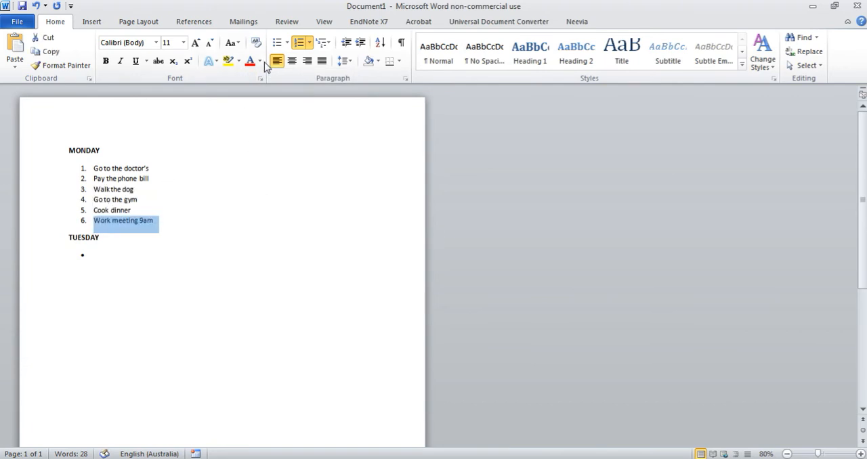
left_click(260, 61)
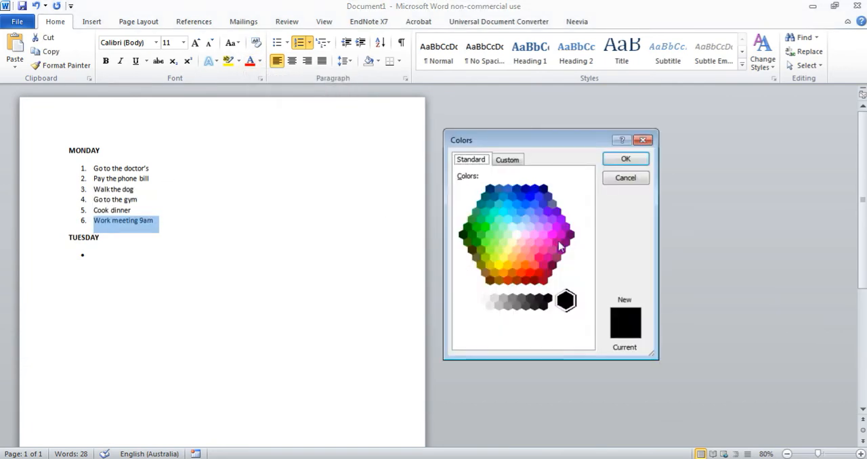
left_click(625, 159)
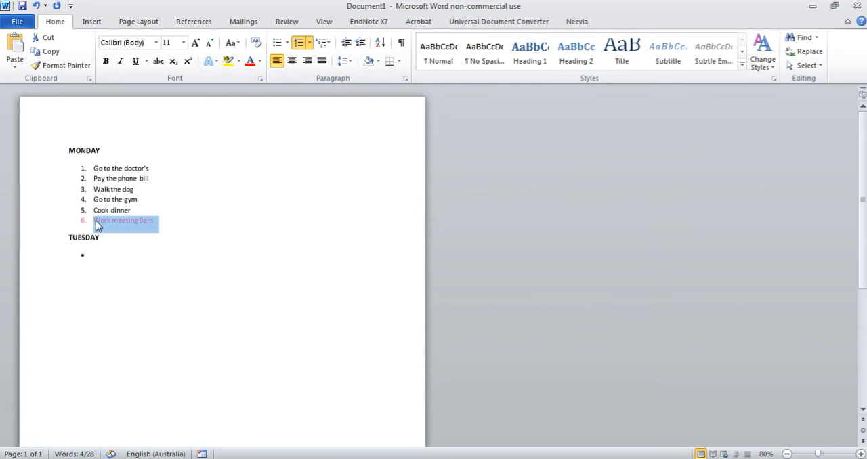
left_click(262, 61)
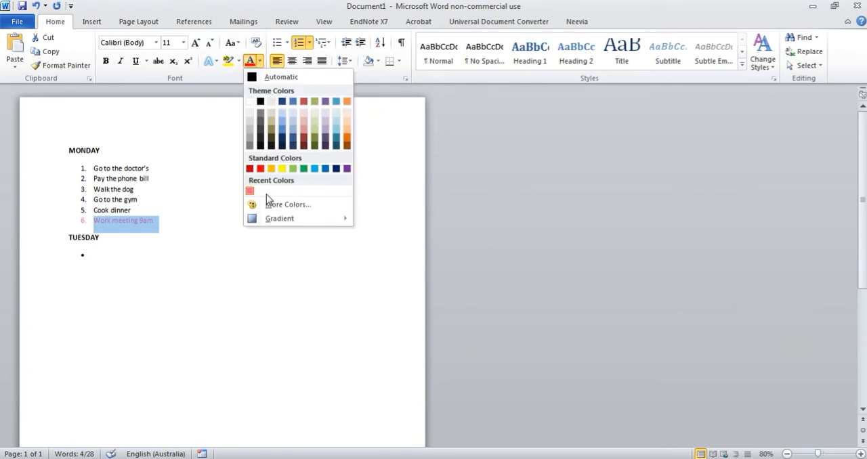
mouse_move(273, 199)
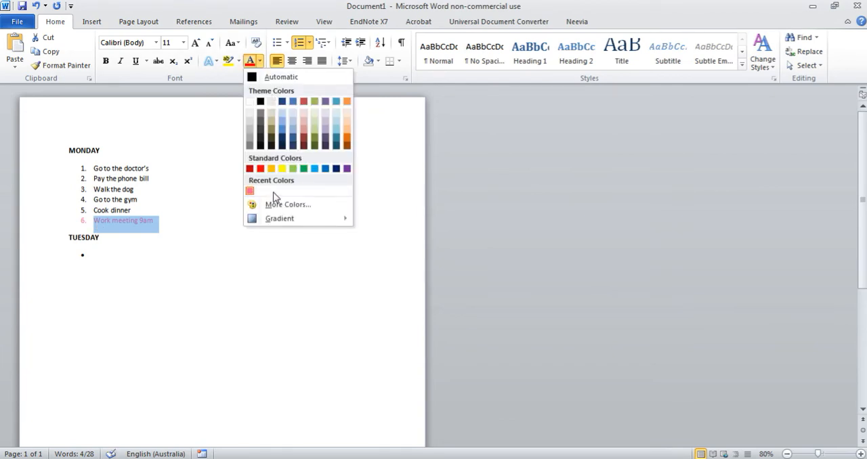
mouse_move(288, 205)
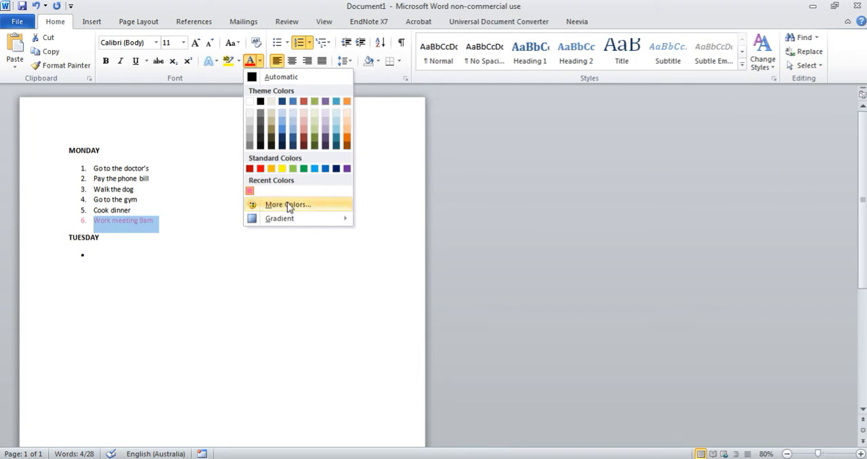
left_click(287, 205)
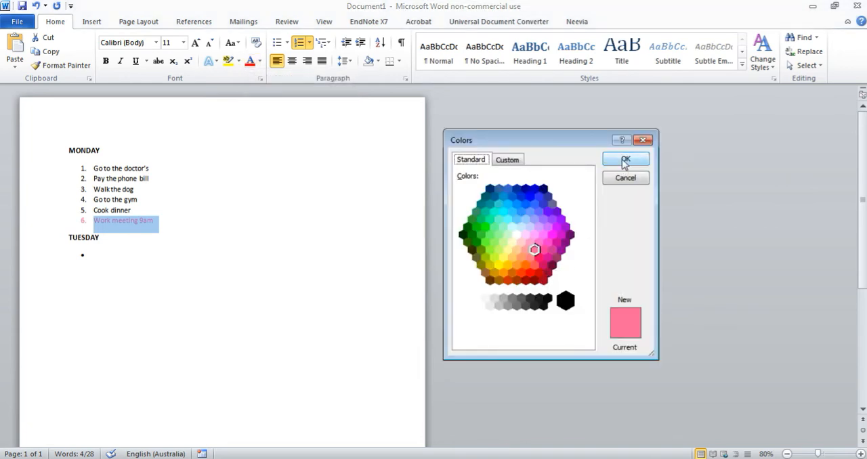
left_click(625, 161)
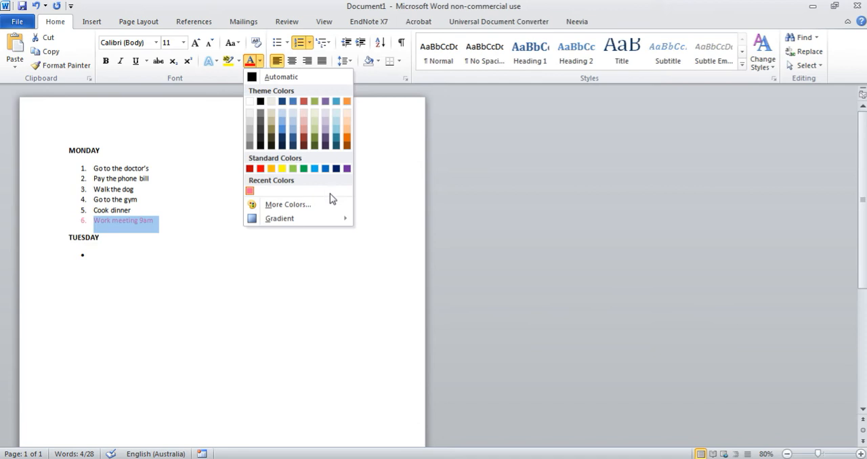
mouse_move(304, 168)
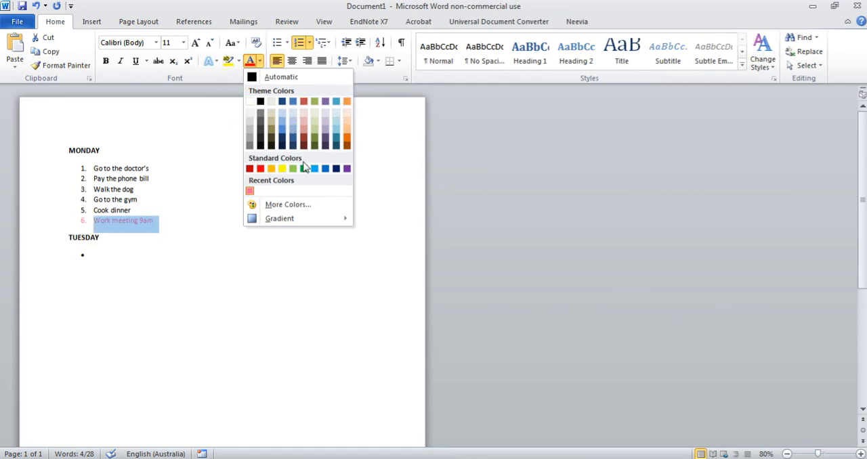
mouse_move(307, 182)
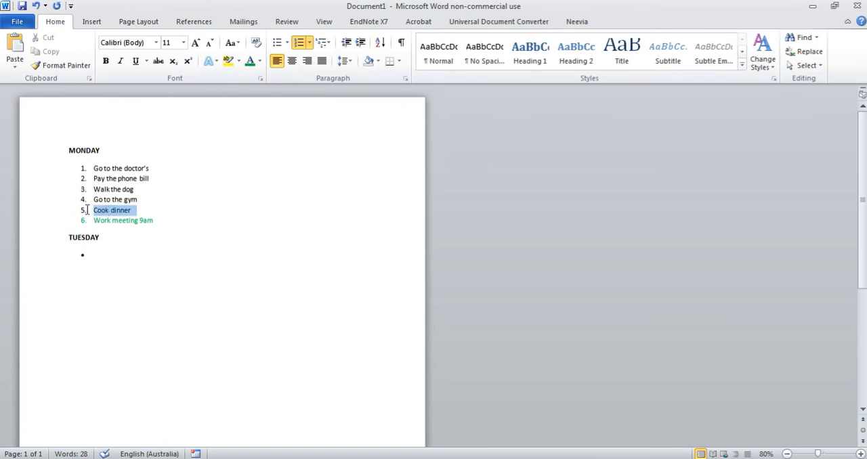
Colour Cook dinner purple, the dog and gym tasks orange, and the doctor task blue.
left_click(260, 61)
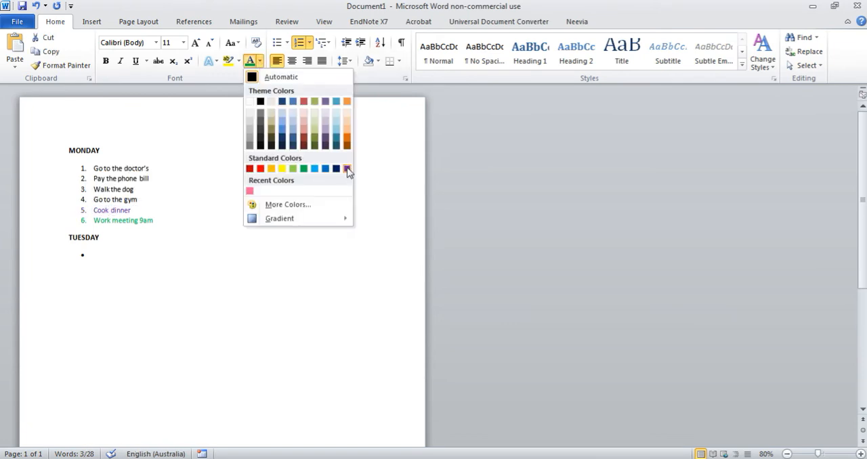
left_click(348, 169)
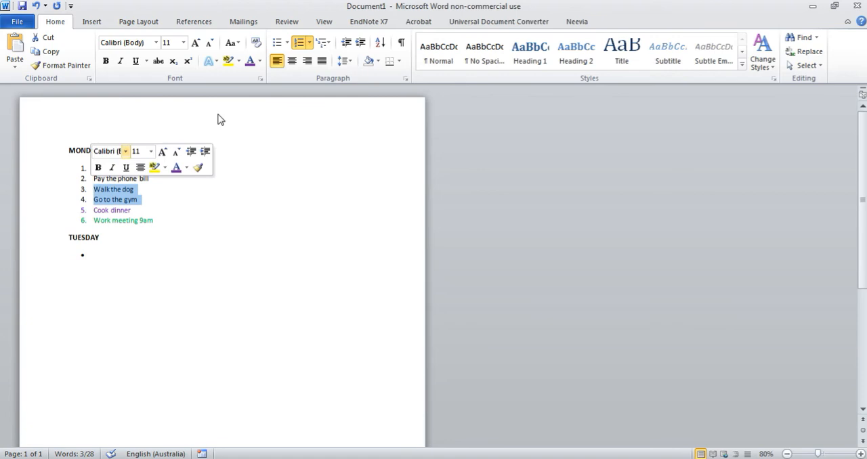
left_click(260, 61)
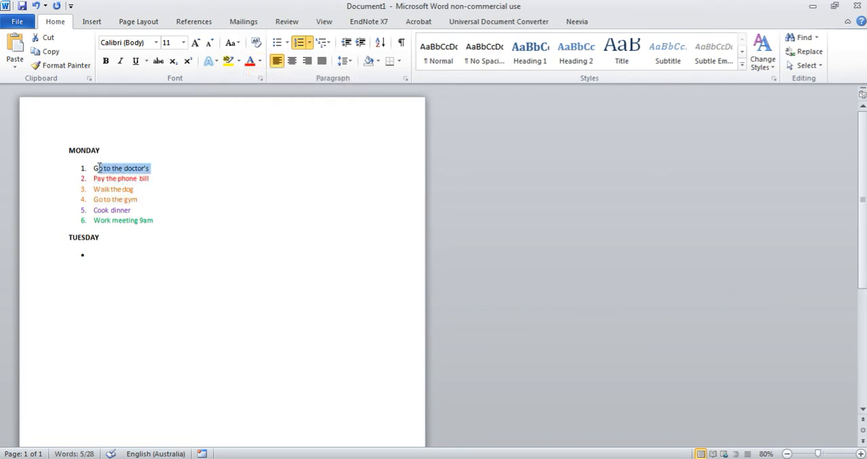
left_click(260, 61)
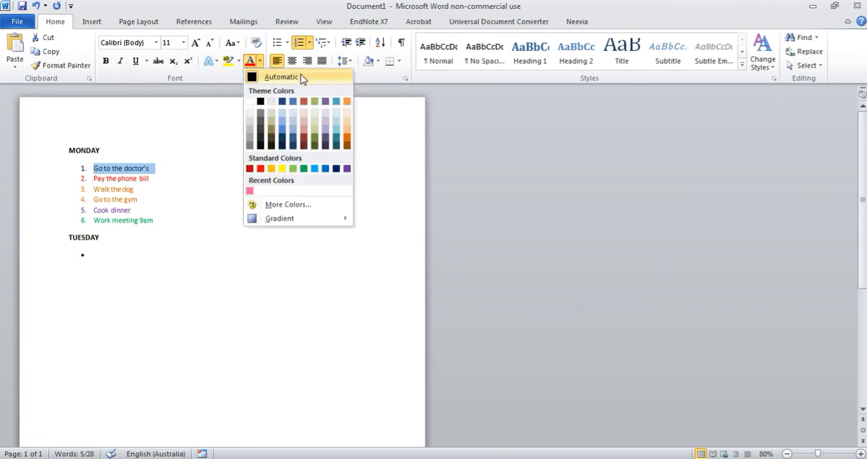
left_click(281, 76)
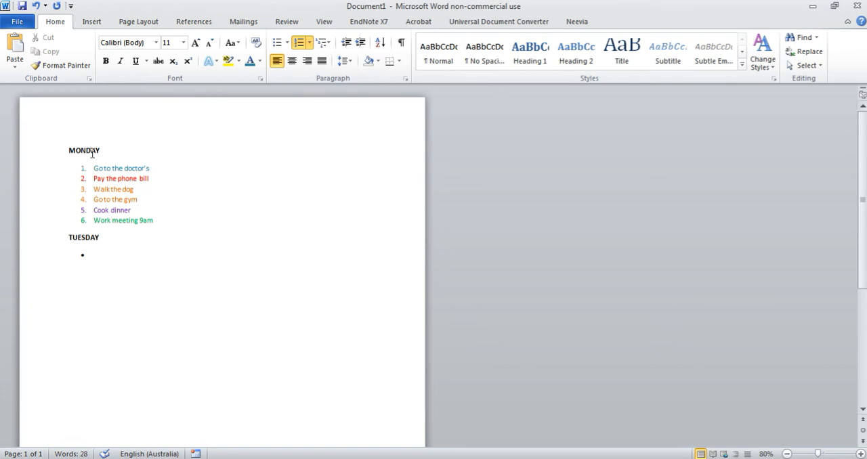
mouse_move(166, 178)
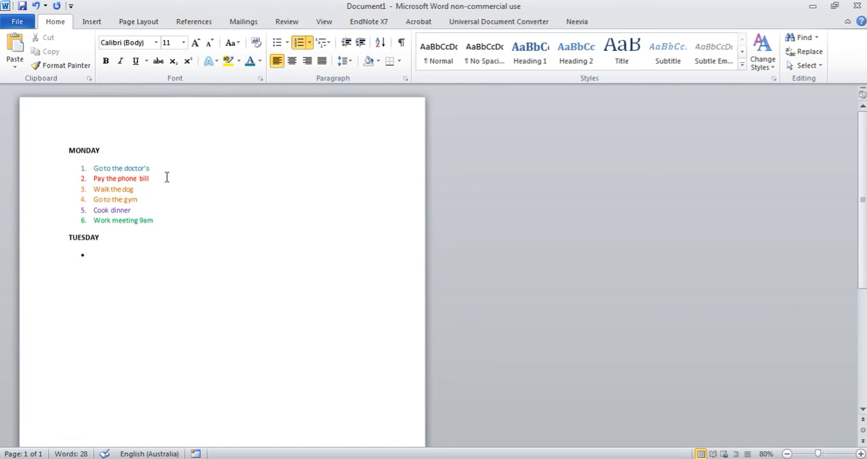
mouse_move(200, 210)
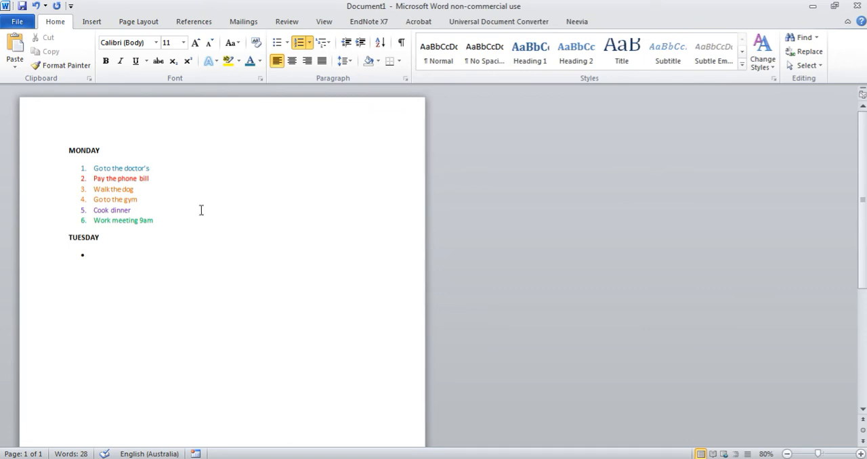
Set the Monday tasks' font colour to Automatic and clear Work meeting 9am's green highlight.
left_click_drag(94, 168, 154, 221)
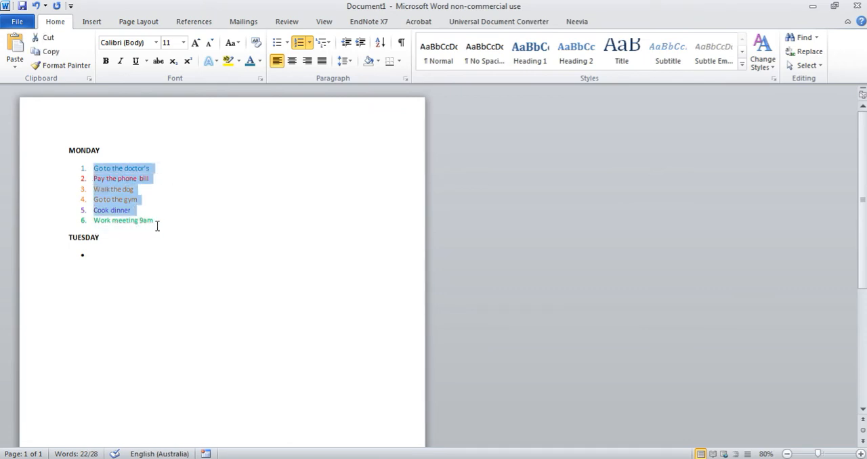
left_click(259, 61)
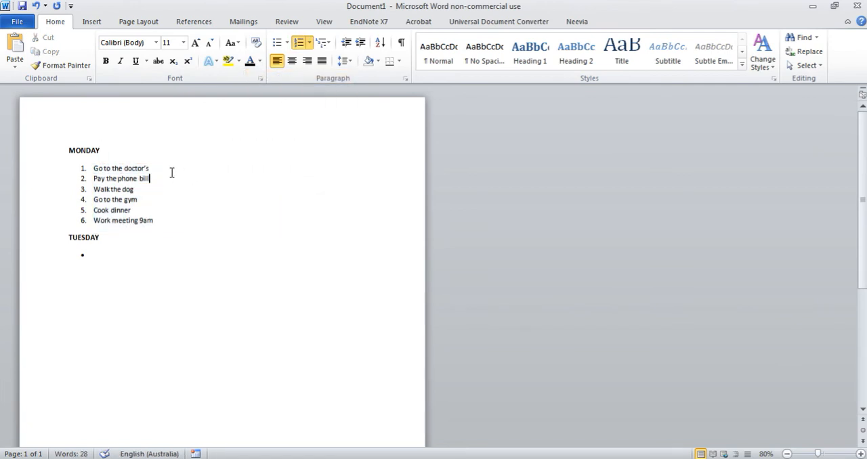
left_click(228, 61)
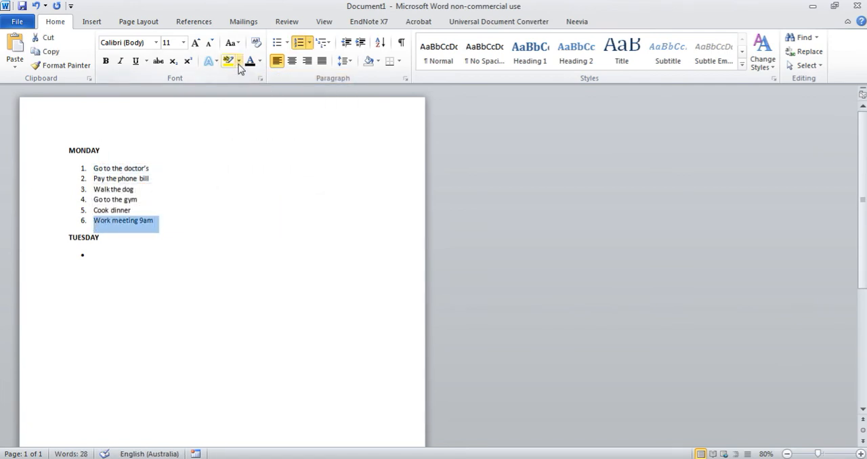
left_click(227, 61)
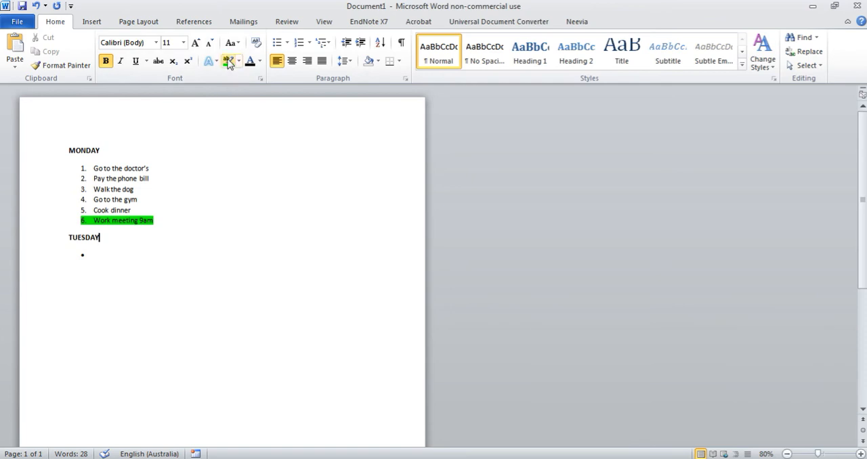
mouse_move(228, 61)
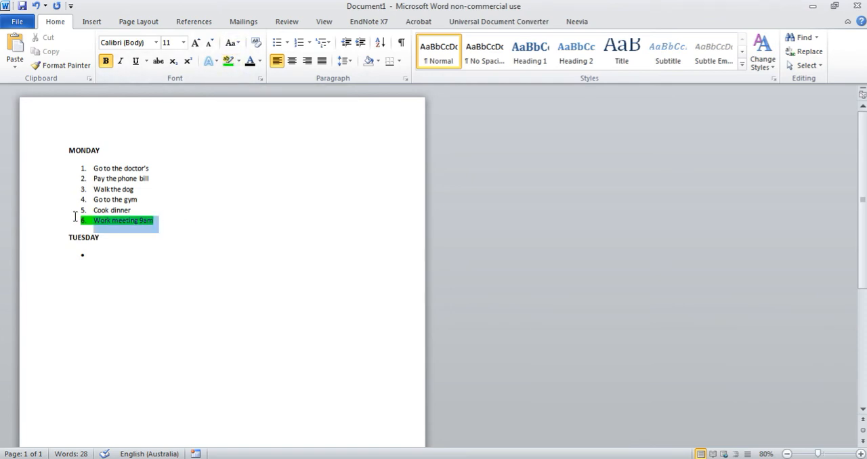
left_click(237, 61)
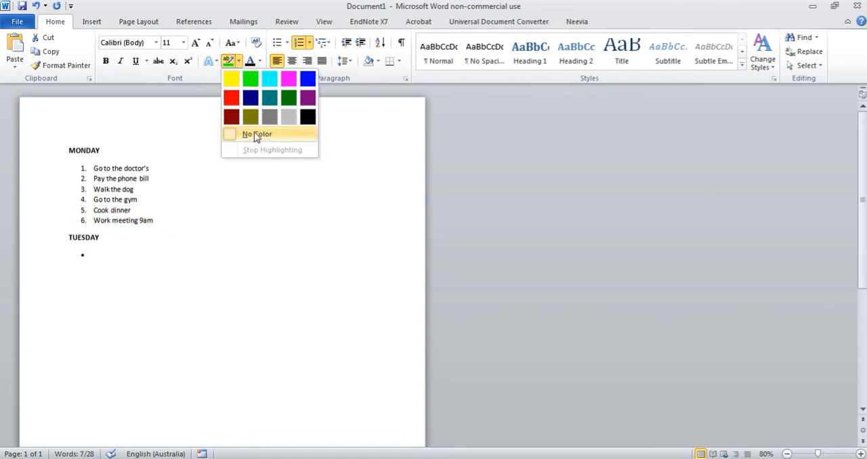
left_click(256, 134)
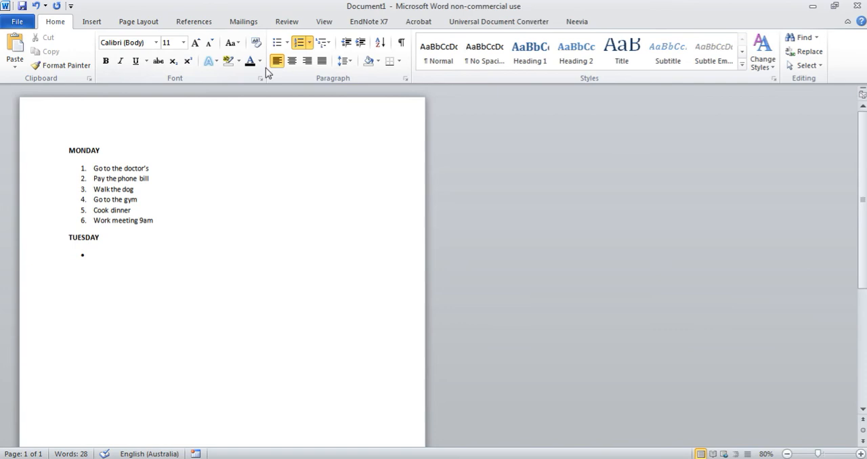
left_click(261, 61)
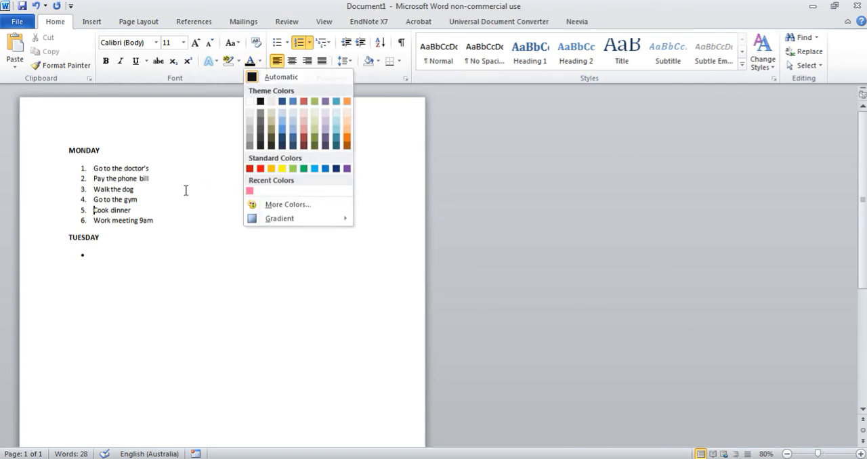
Strike through and delete 'Work meeting 9am', then delete the tasks after the first.
left_click(182, 357)
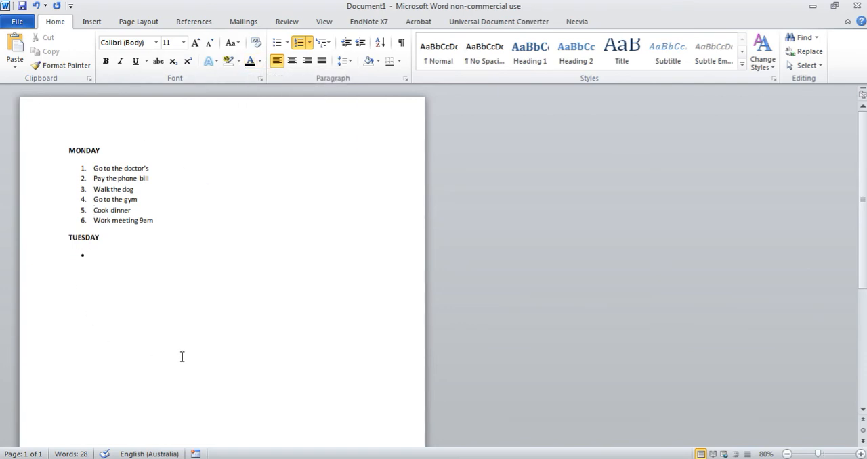
mouse_move(224, 216)
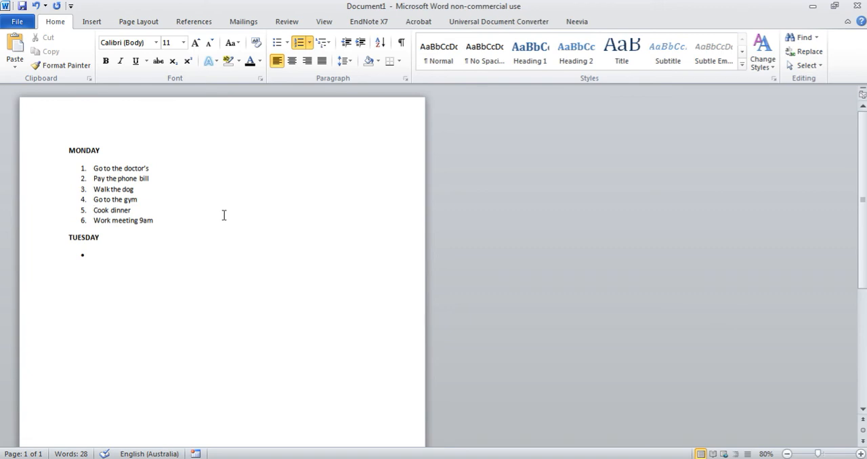
triple_click(123, 220)
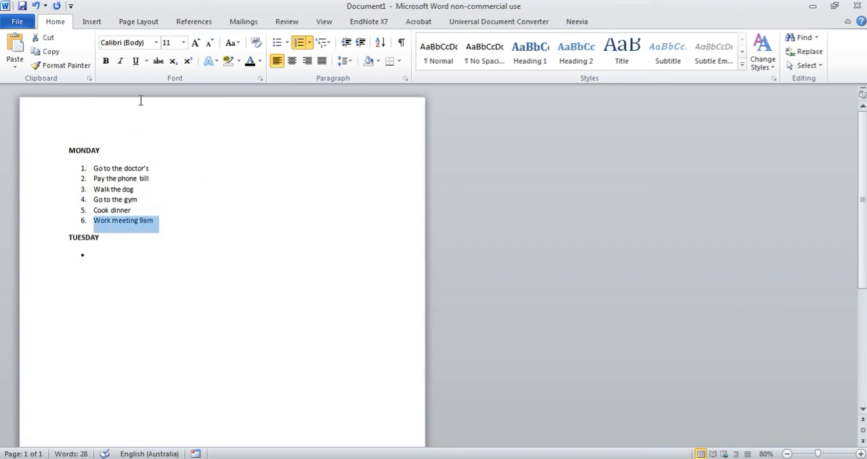
left_click(159, 61)
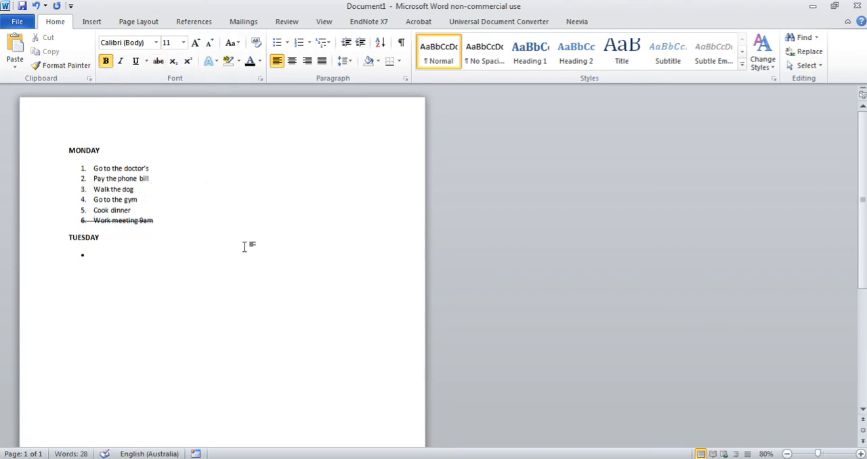
mouse_move(179, 208)
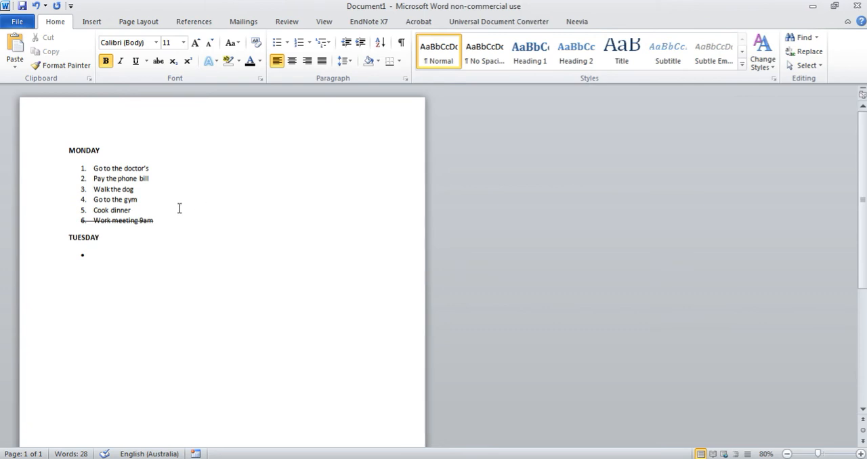
key("Backspace")
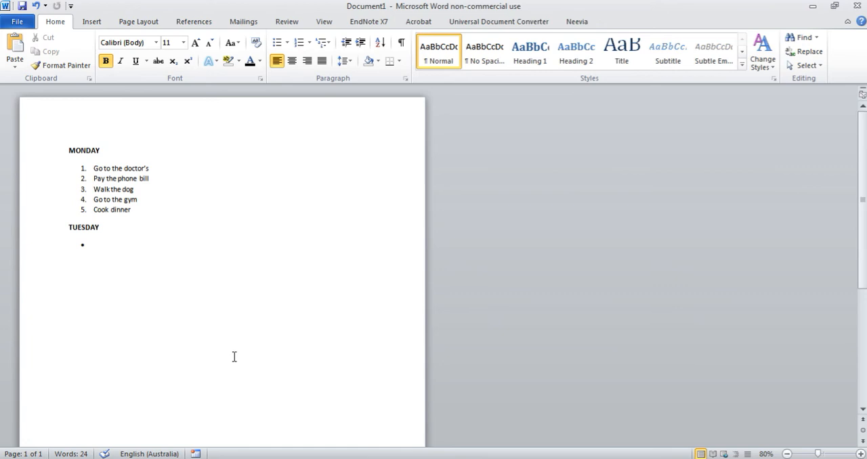
mouse_move(142, 215)
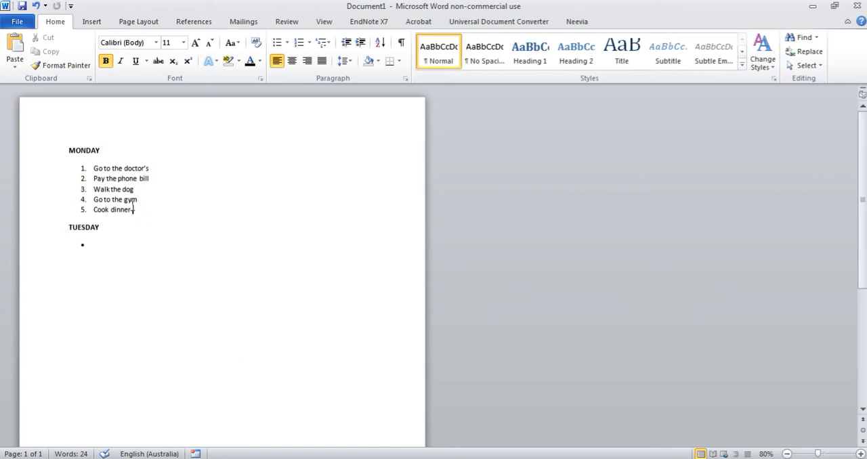
key("Backspace")
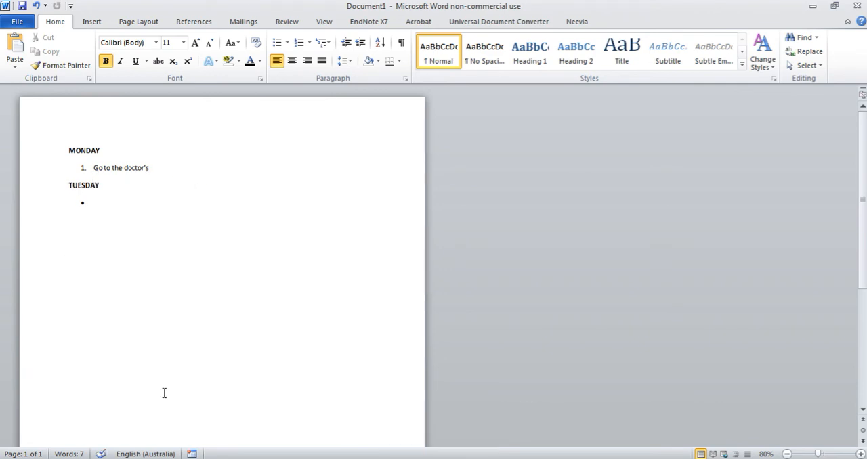
mouse_move(200, 193)
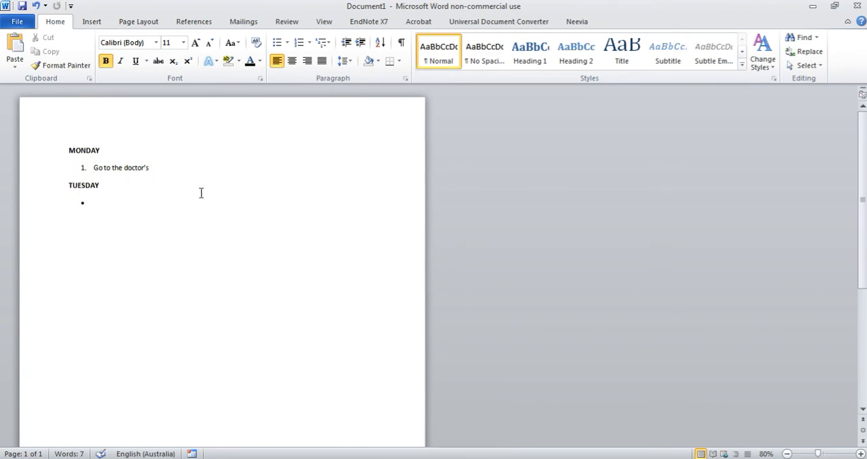
left_click(69, 185)
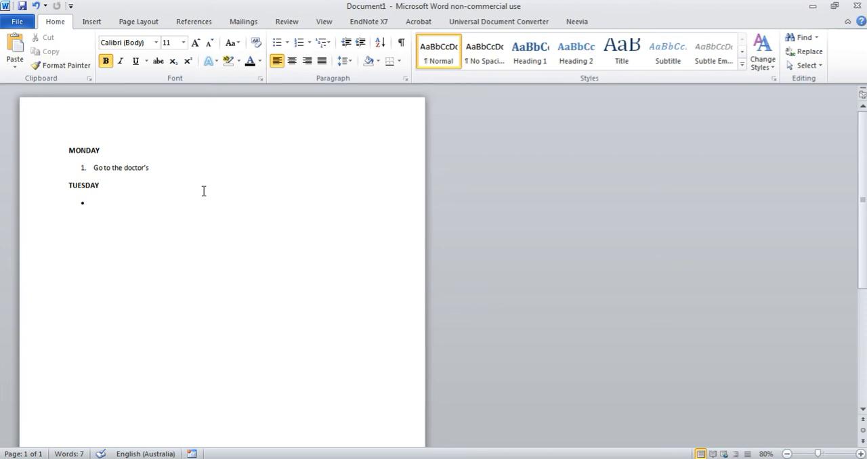
mouse_move(217, 286)
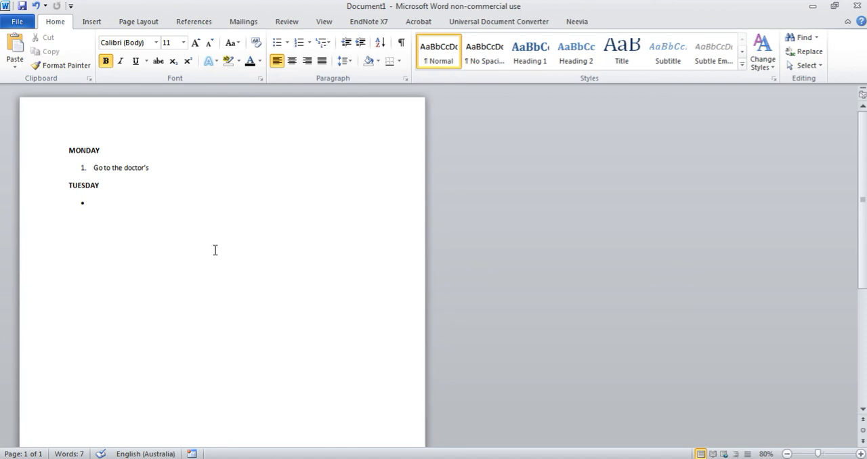
left_click(69, 185)
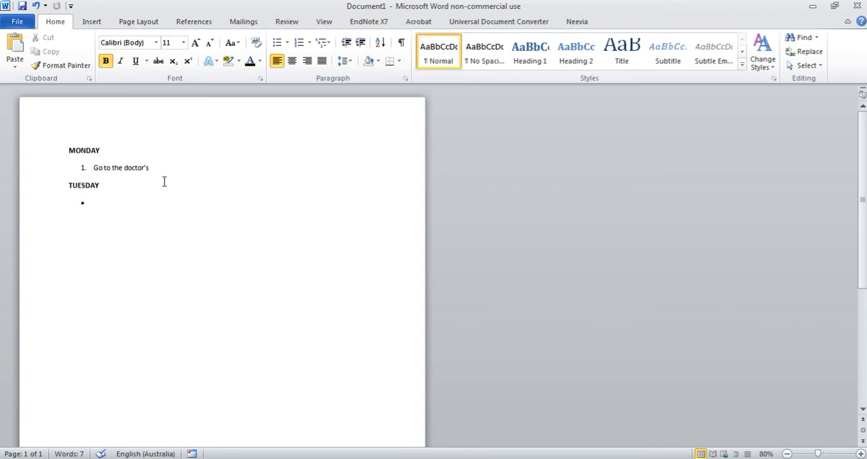
left_click(70, 185)
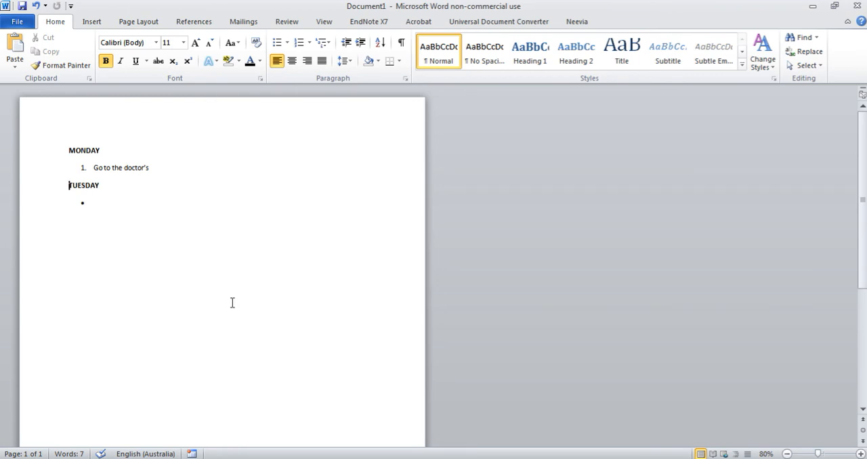
mouse_move(232, 278)
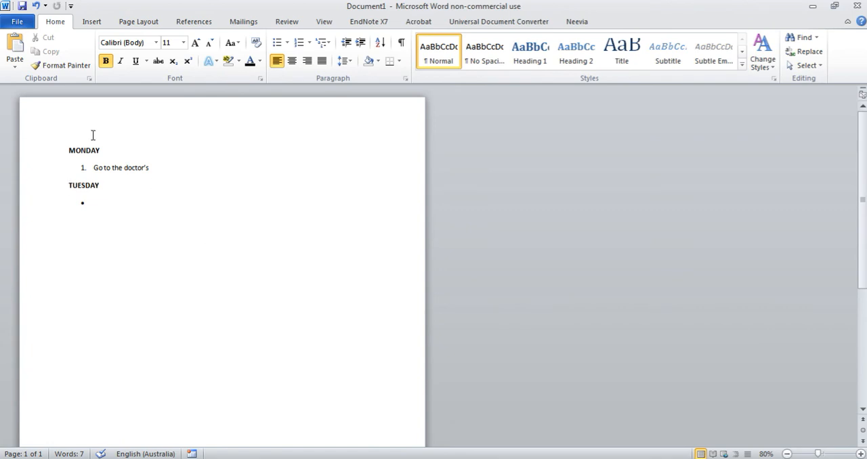
left_click(156, 43)
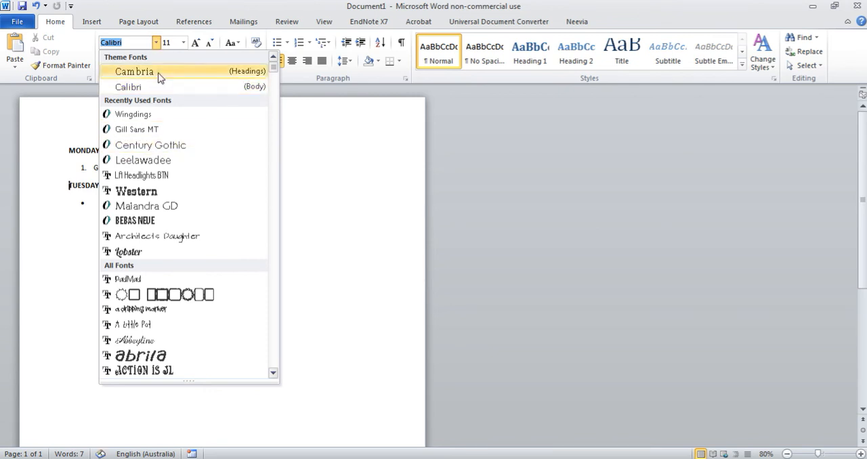
mouse_move(155, 46)
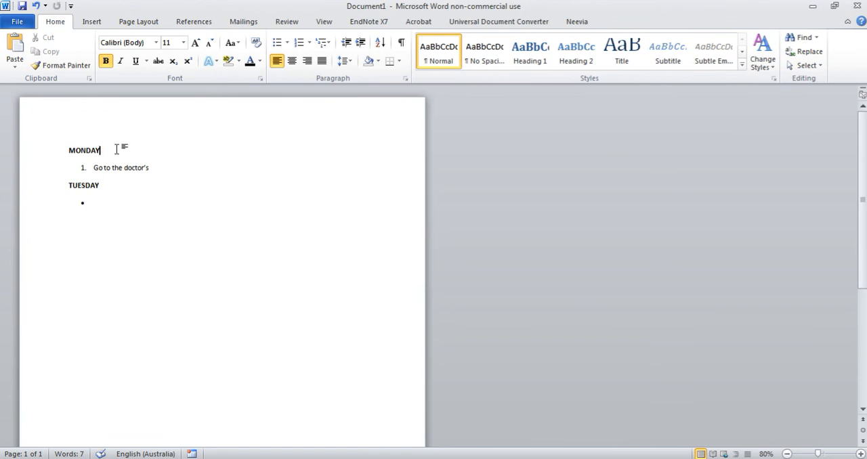
Colour MONDAY and 'Go to the doctor's' green from Standard Colors.
left_click_drag(68, 150, 149, 168)
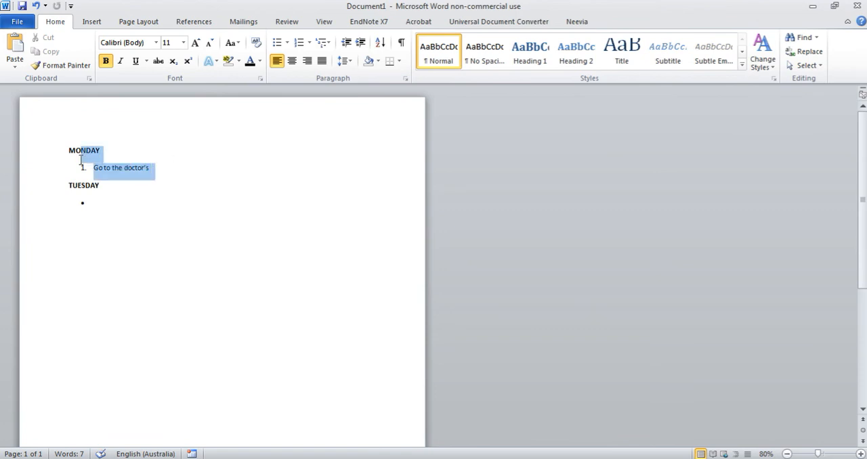
left_click(260, 61)
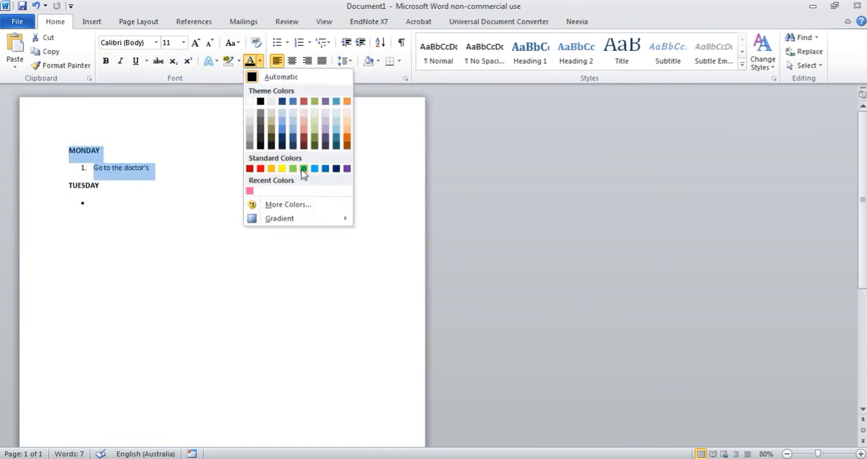
left_click(293, 169)
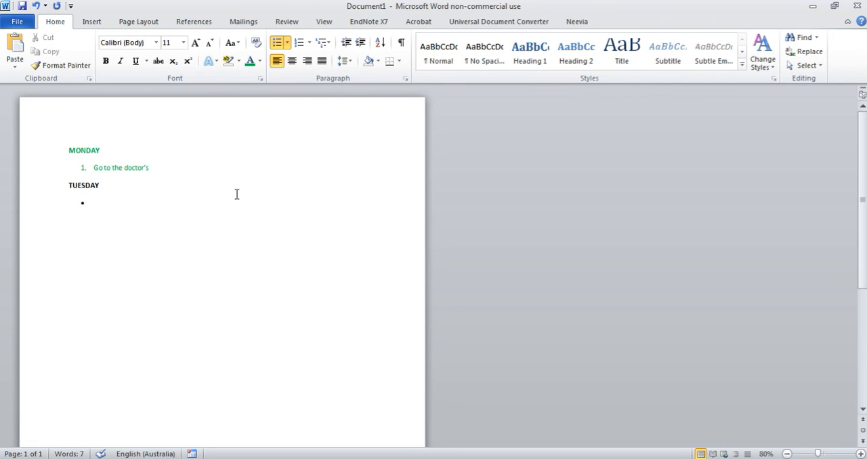
mouse_move(235, 186)
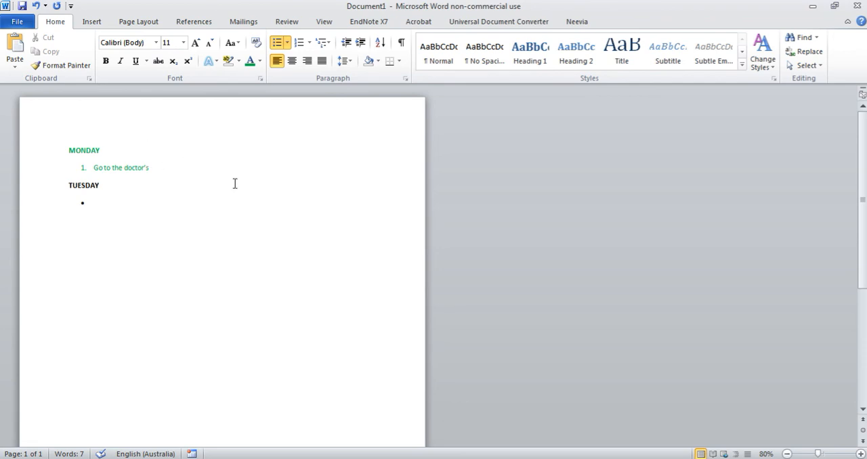
mouse_move(254, 150)
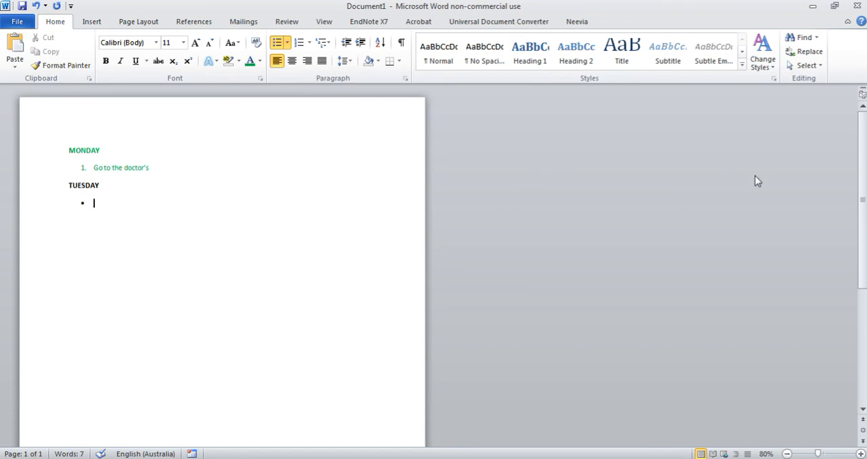
mouse_move(655, 299)
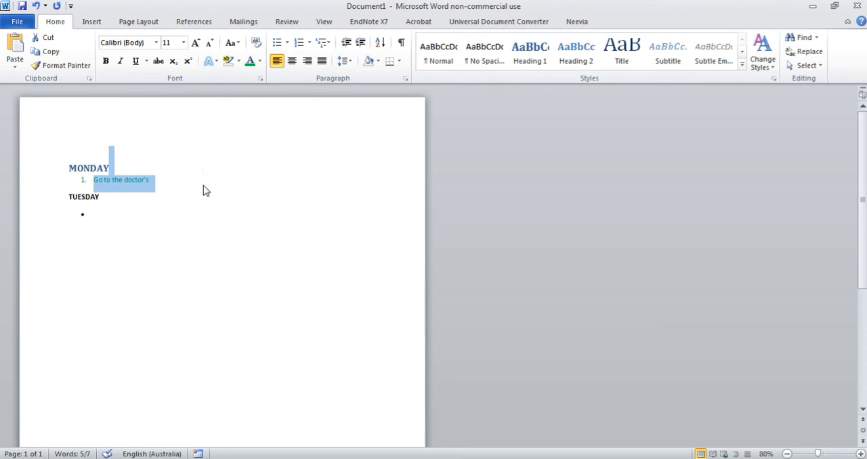
Open the Navigation pane with Ctrl+F, leaving the search box empty.
key("ctrl+f")
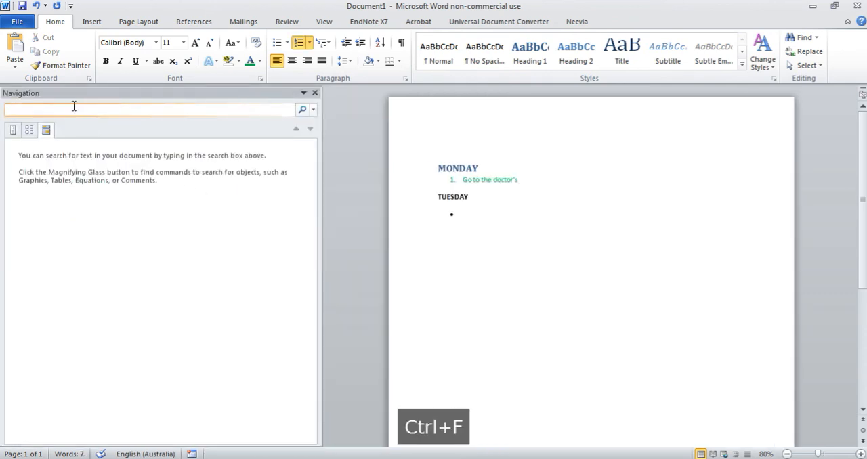
Browse headings in the Navigation pane, with TUESDAY as Heading 1 alongside MONDAY.
left_click(12, 130)
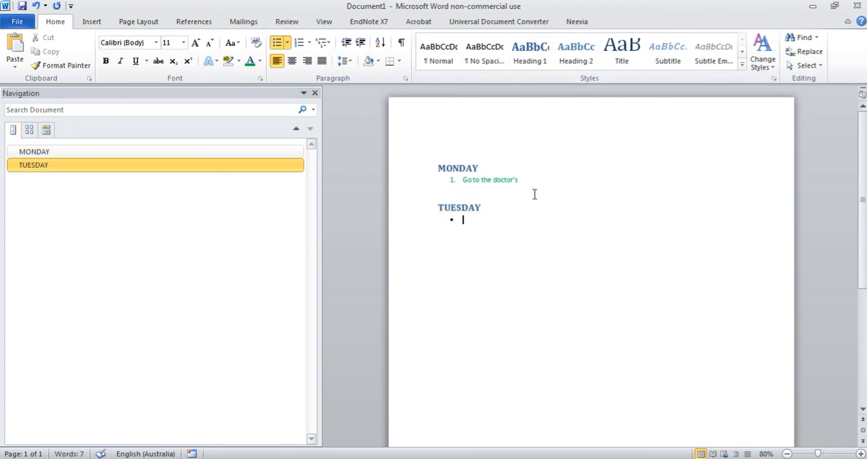
left_click(521, 179)
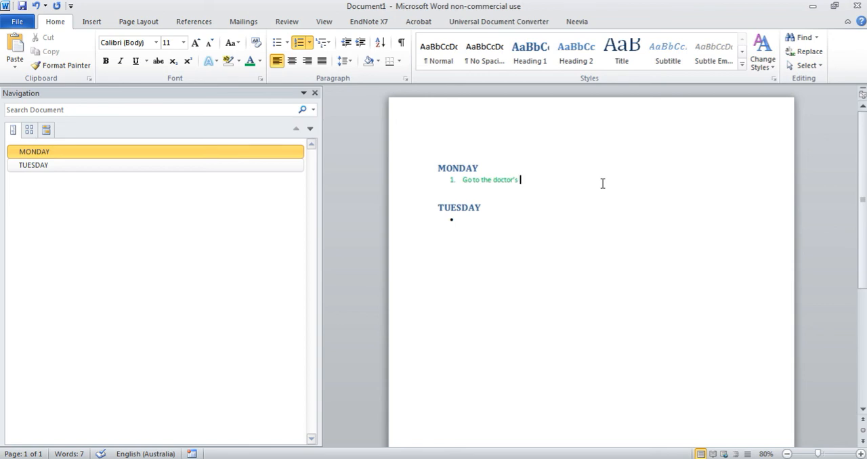
left_click(33, 165)
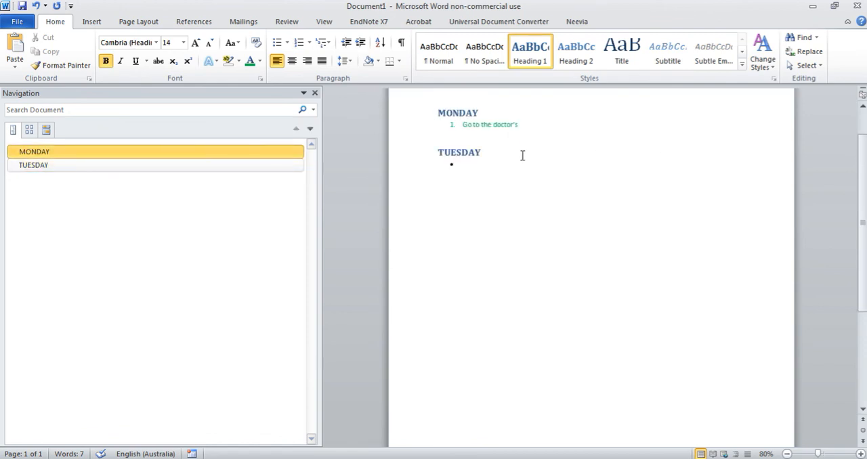
mouse_move(604, 171)
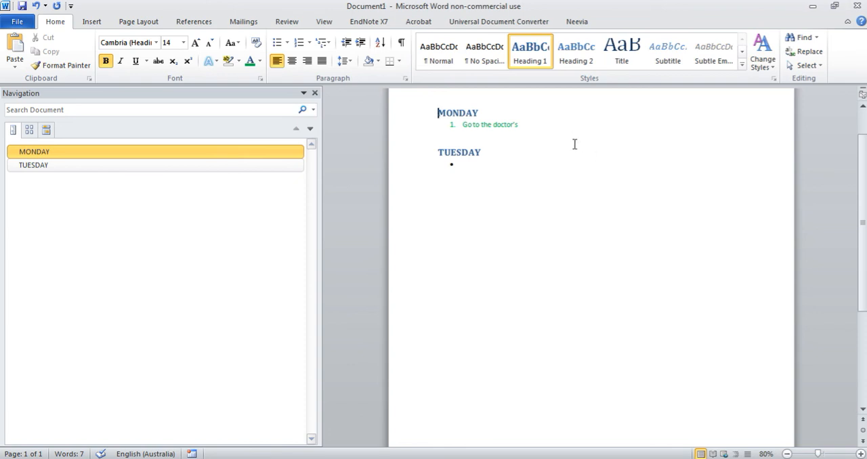
left_click(33, 165)
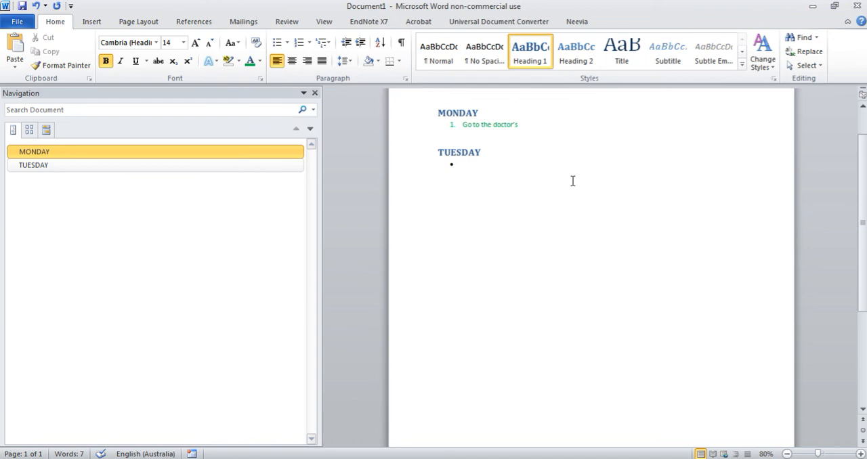
left_click(34, 165)
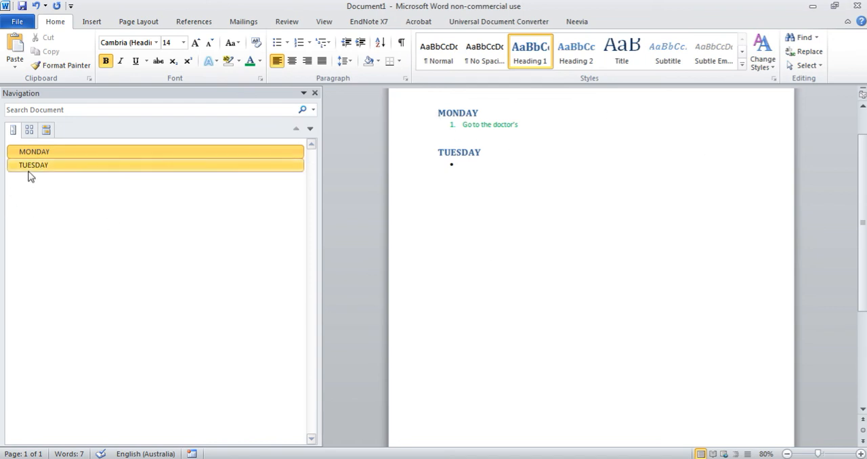
left_click(34, 151)
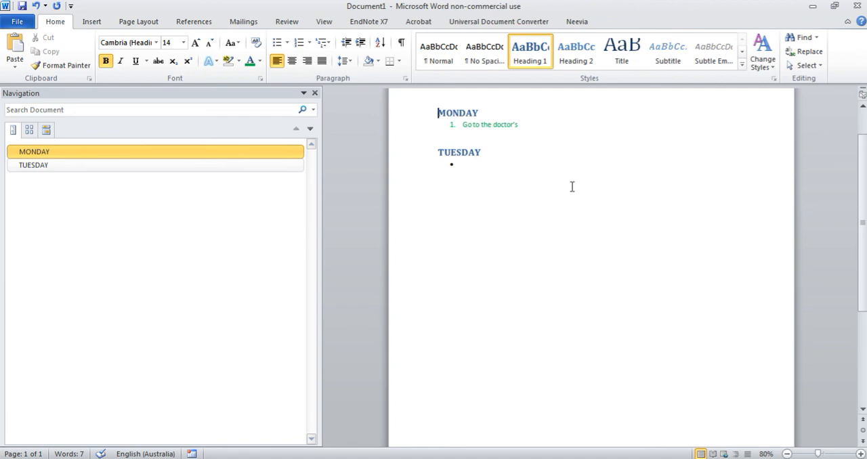
left_click(488, 165)
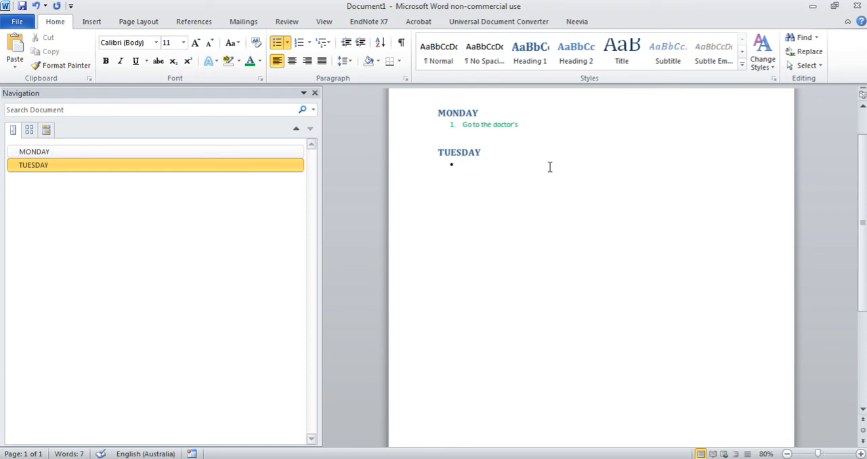
mouse_move(621, 229)
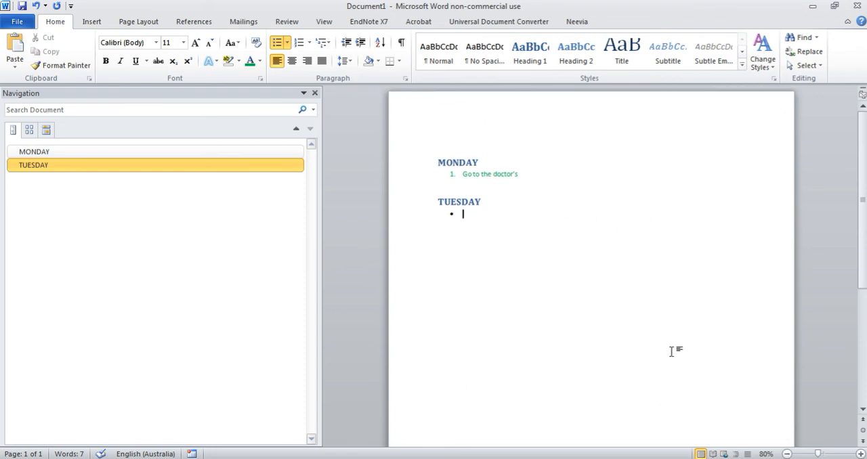
mouse_move(661, 345)
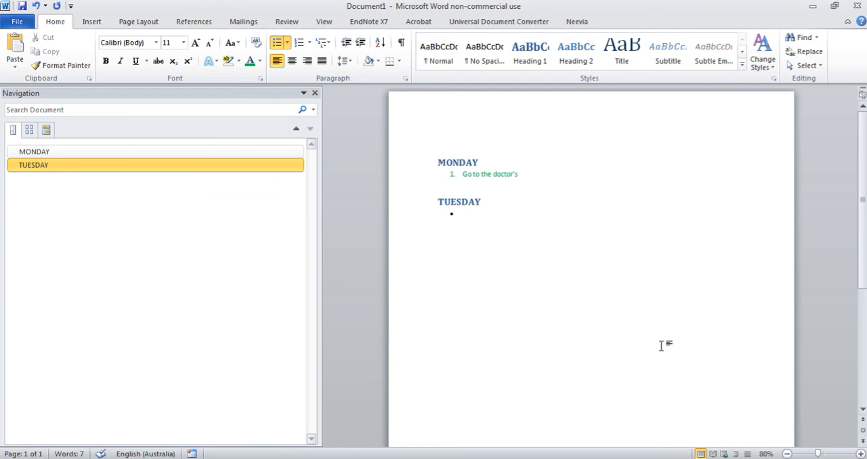
left_click(463, 214)
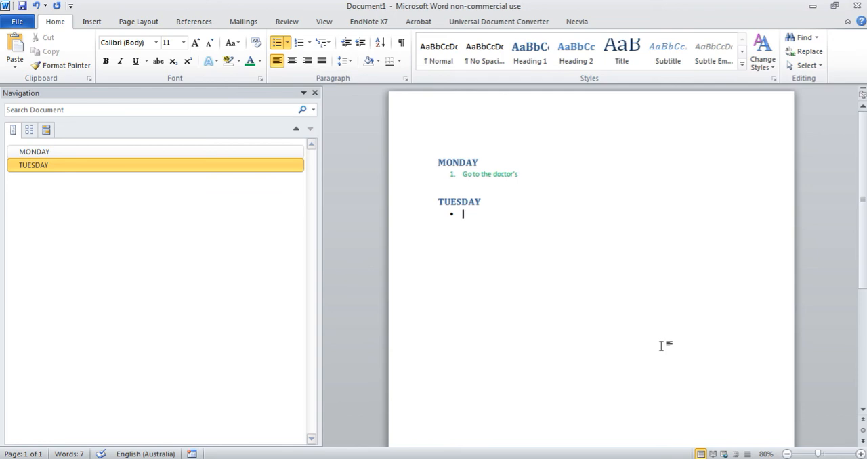